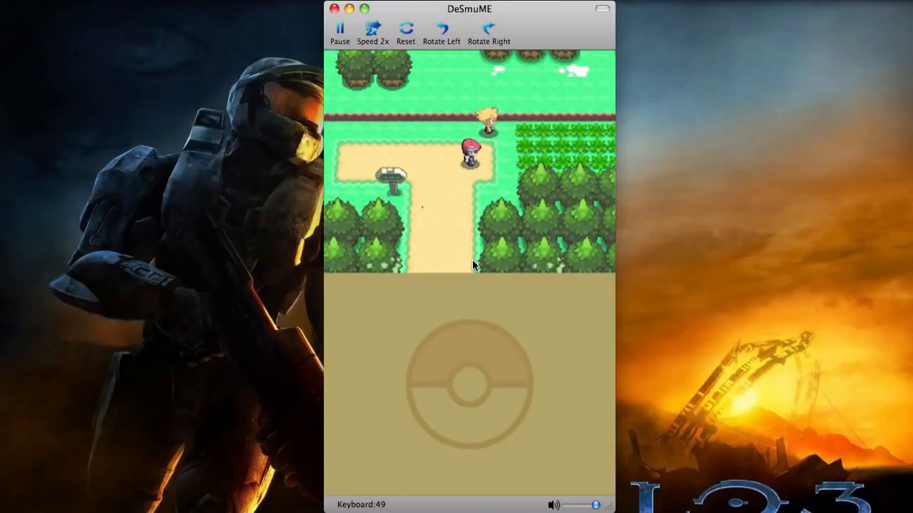
# Talk to the blond rival to trigger the battle against his Piplup
pyautogui.press('Up')
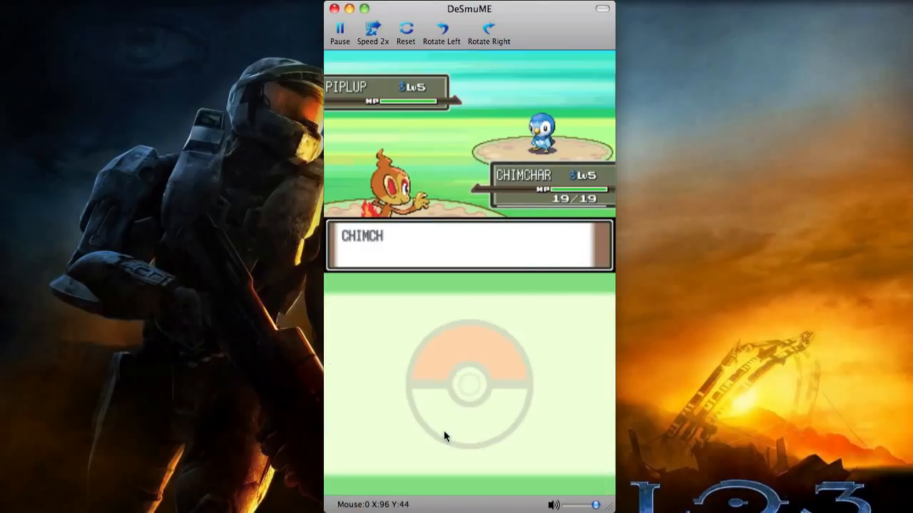
# Clear the opening messages and attack Piplup with Chimchar's Scratch until the battle ends
pyautogui.press('Return')
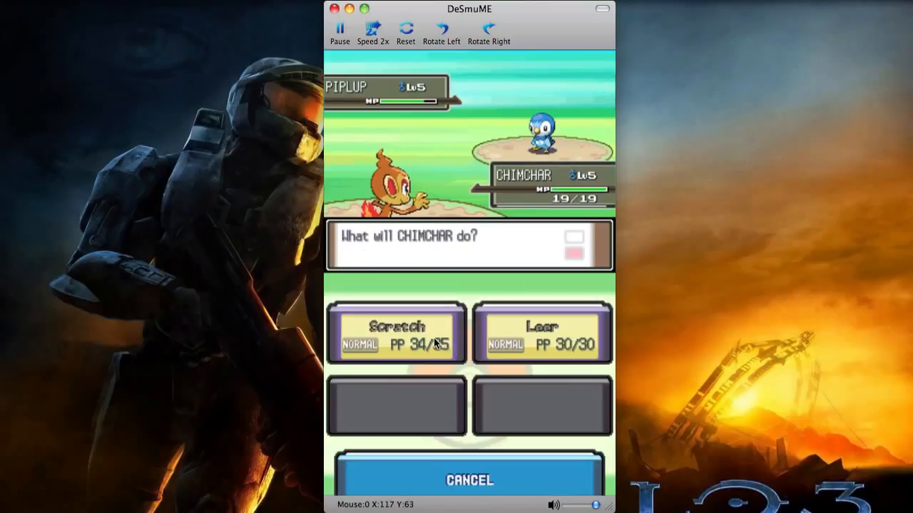
pyautogui.click(396, 332)
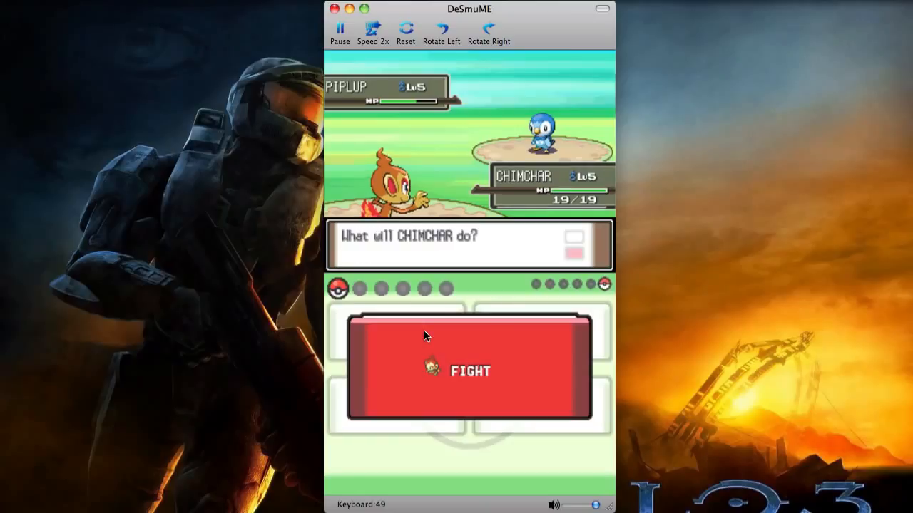
pyautogui.click(469, 370)
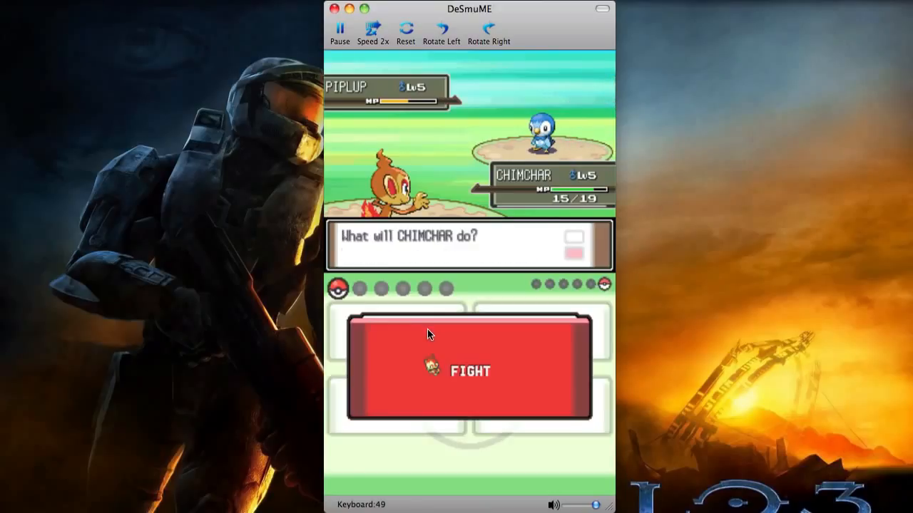
pyautogui.click(469, 369)
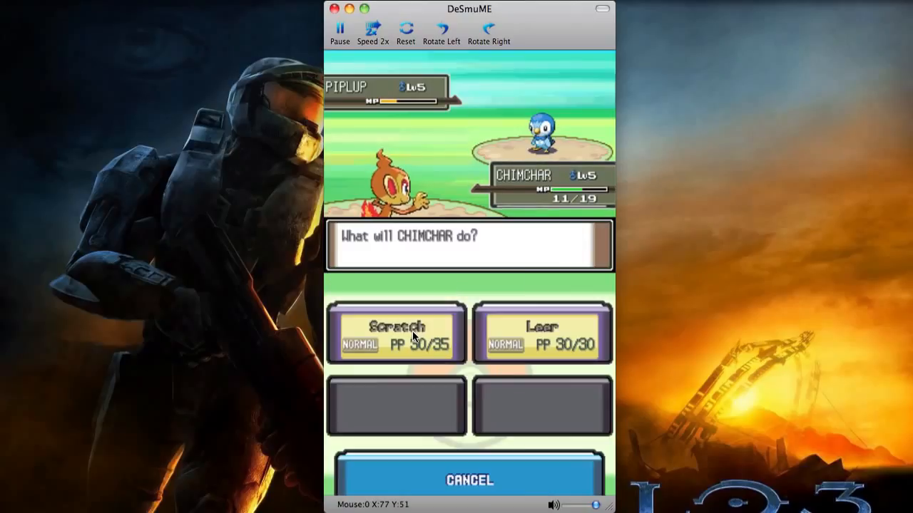
pyautogui.click(395, 331)
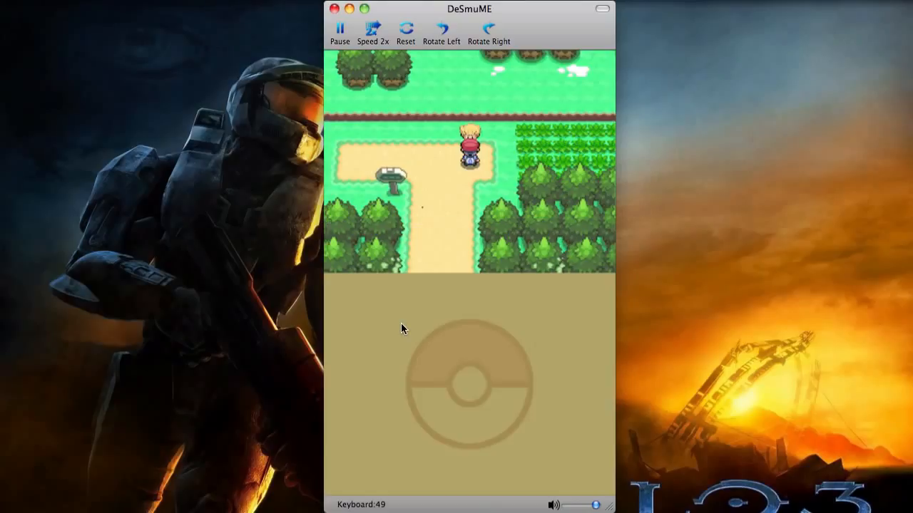
# Advance the post-battle conversation and the talk inside the house
pyautogui.click(405, 29)
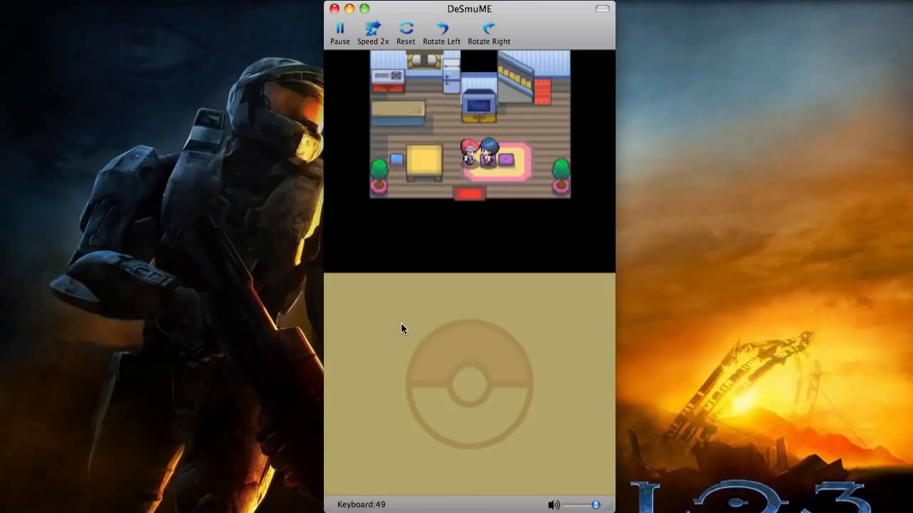
pyautogui.click(405, 30)
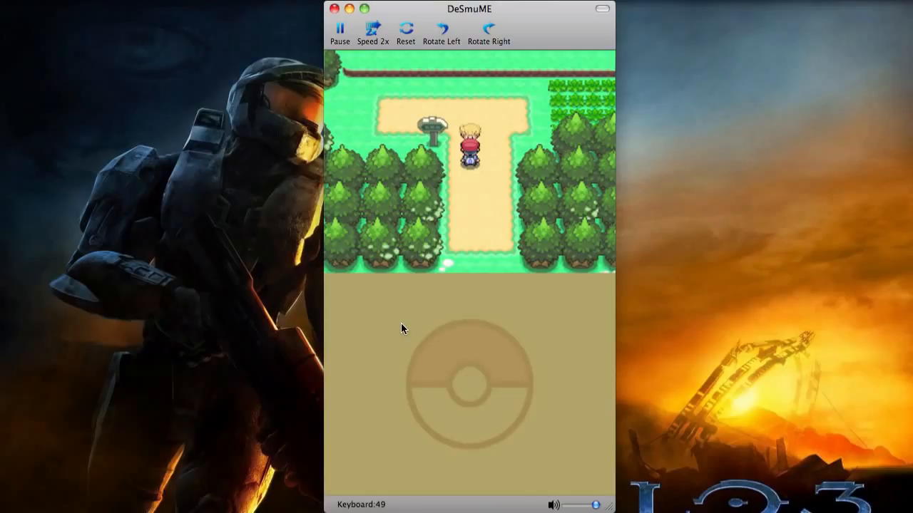
# Walk north up the path to the lakeside clearing and talk with the trainers
pyautogui.press('Up')
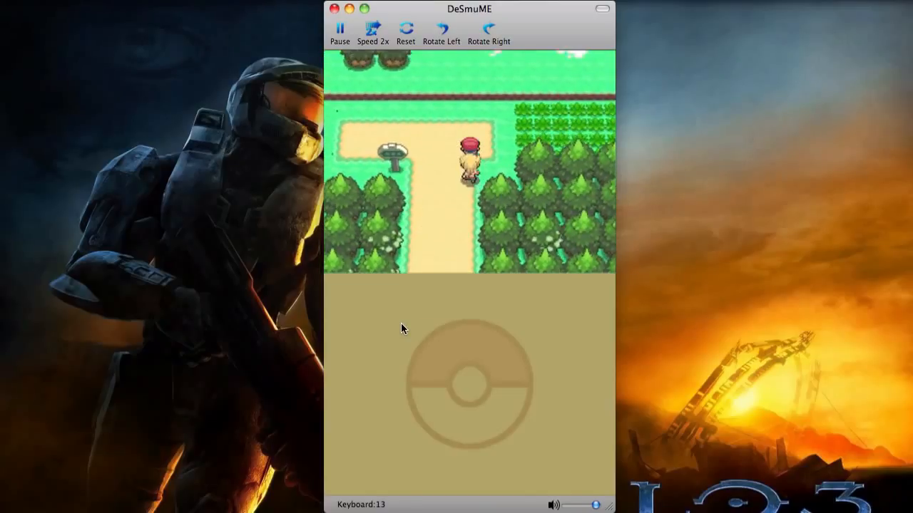
pyautogui.press('Up')
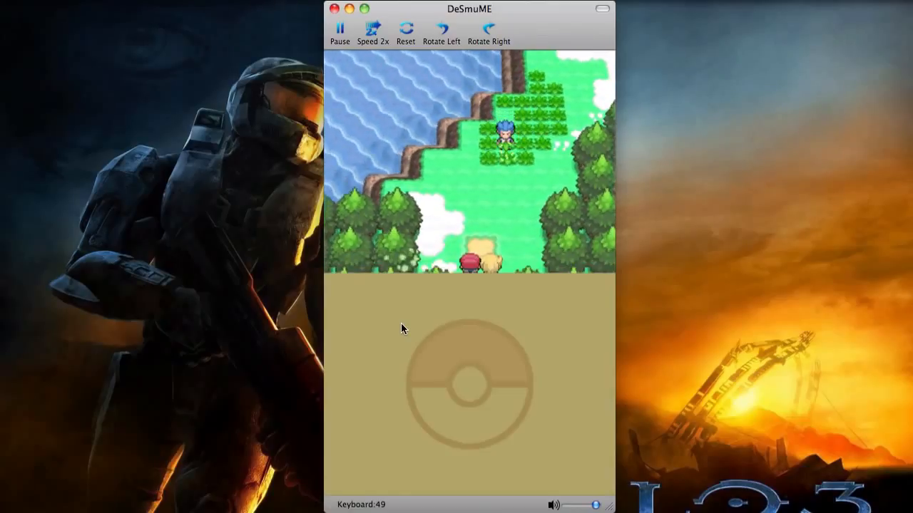
pyautogui.press('Down')
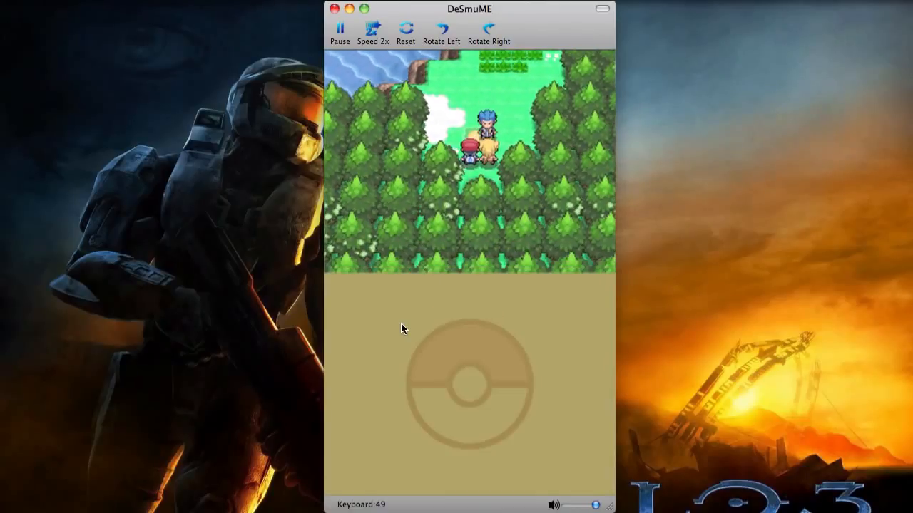
pyautogui.press('Up')
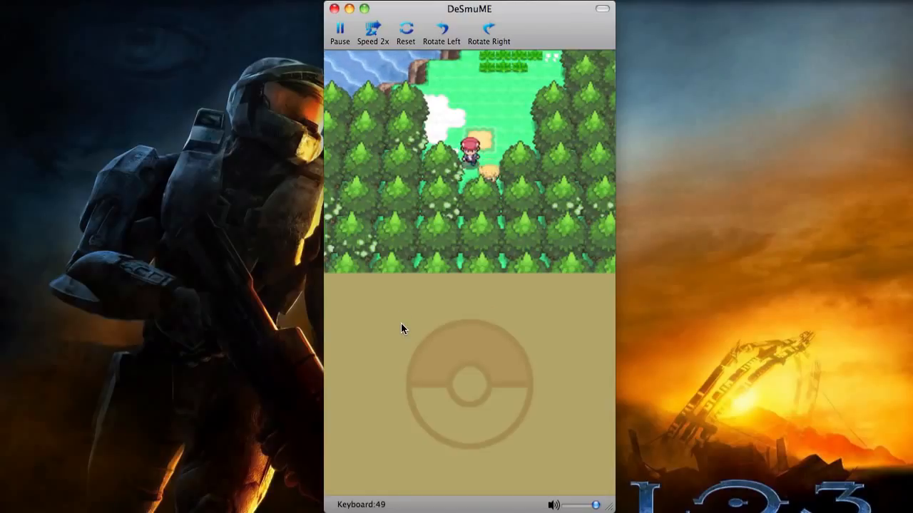
# Clear the clearing dialogue, then attack the wild Bidoof with Scratch until it ends
pyautogui.click(405, 30)
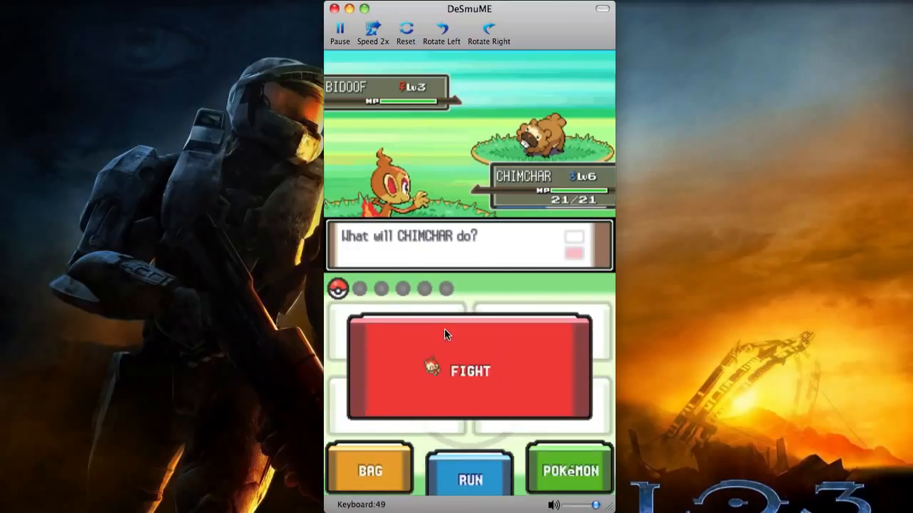
pyautogui.click(468, 369)
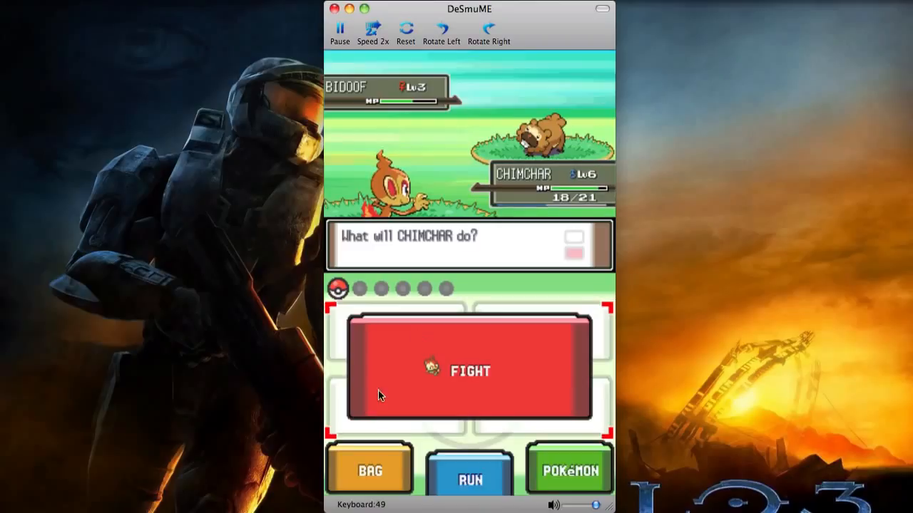
pyautogui.click(469, 370)
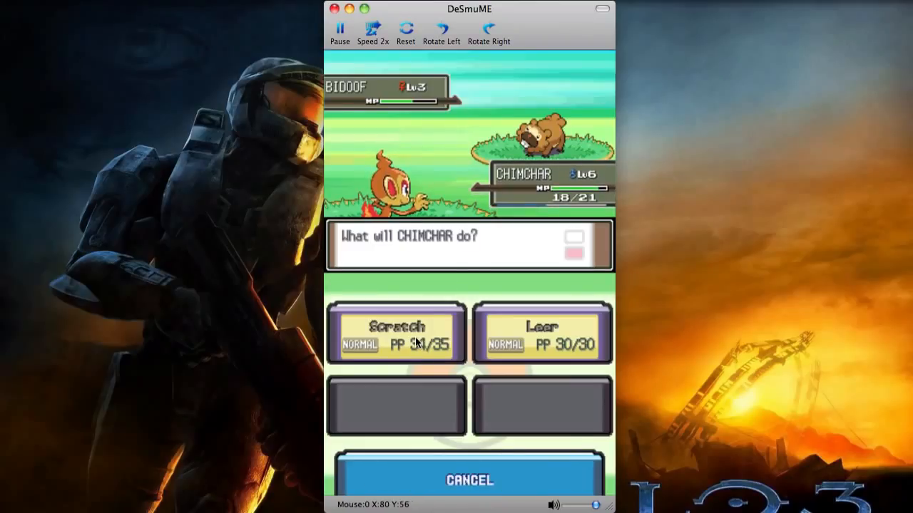
pyautogui.click(395, 331)
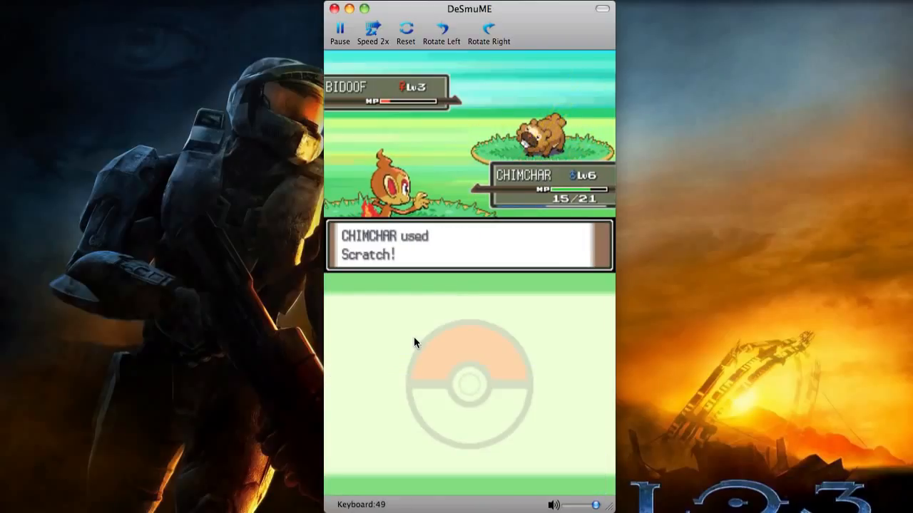
pyautogui.moveTo(417, 343)
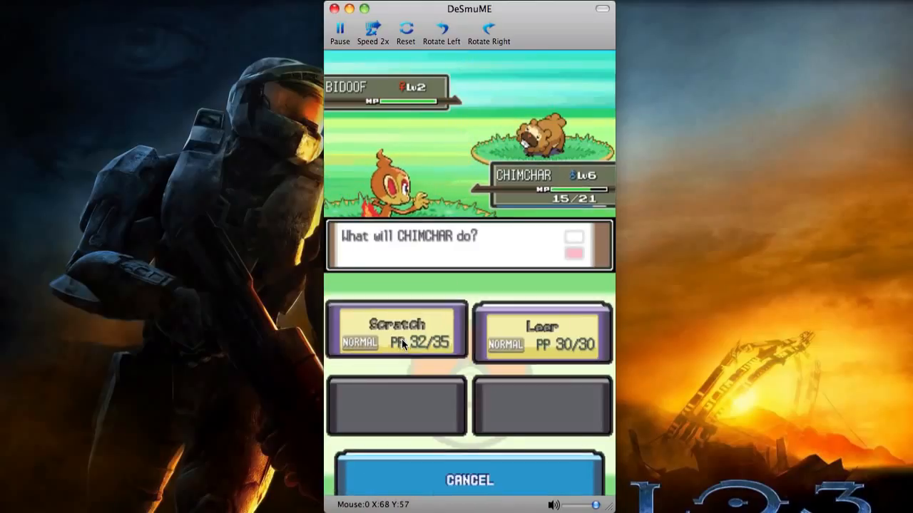
pyautogui.click(396, 330)
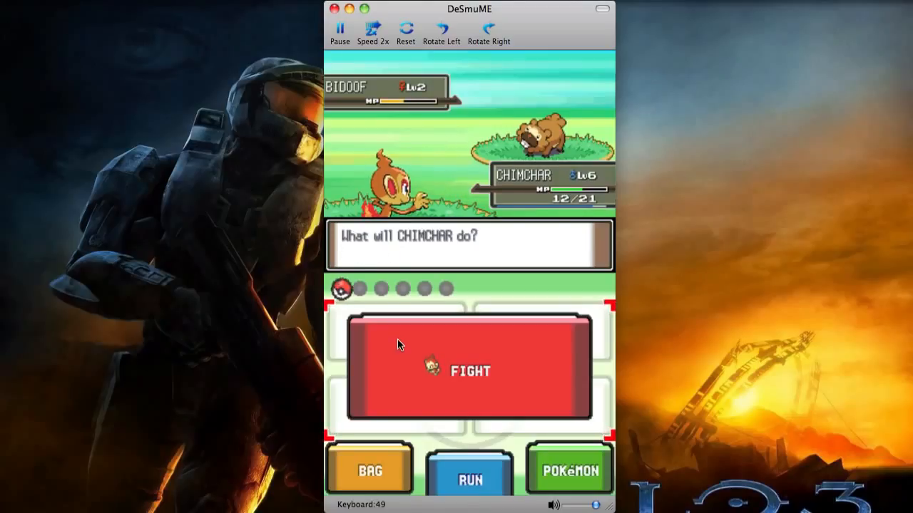
pyautogui.click(469, 370)
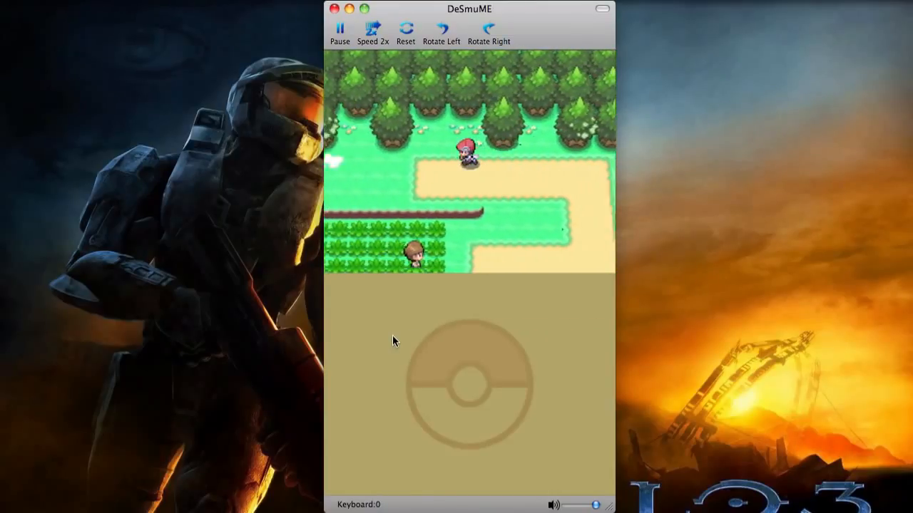
# Walk the trainer north along the route past the trees
pyautogui.press('Up')
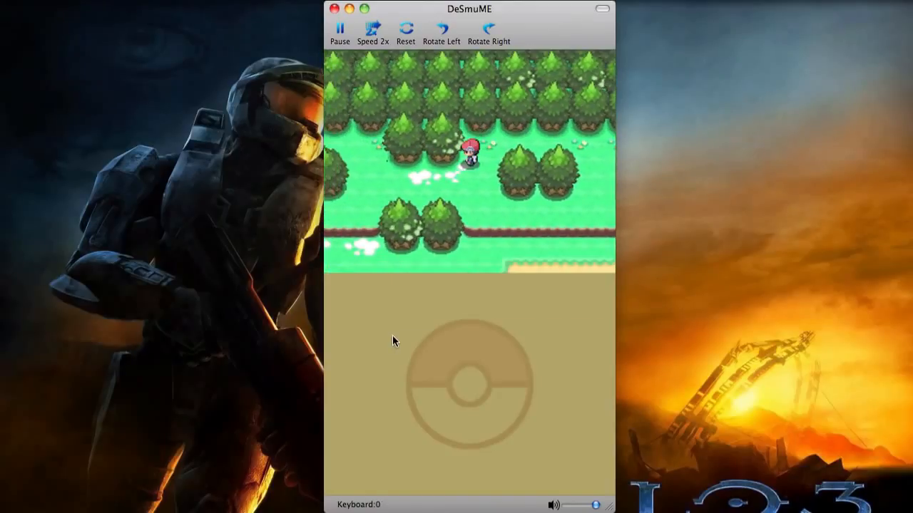
pyautogui.press('Up')
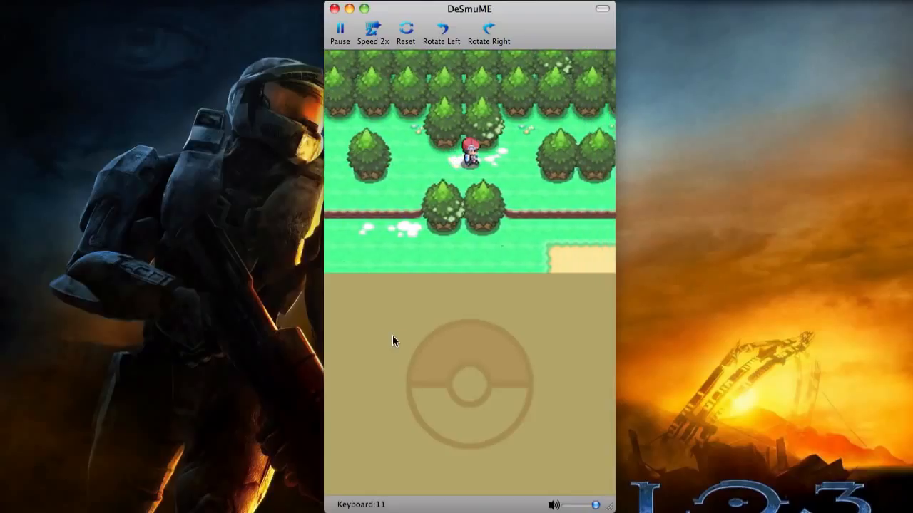
pyautogui.press('Up')
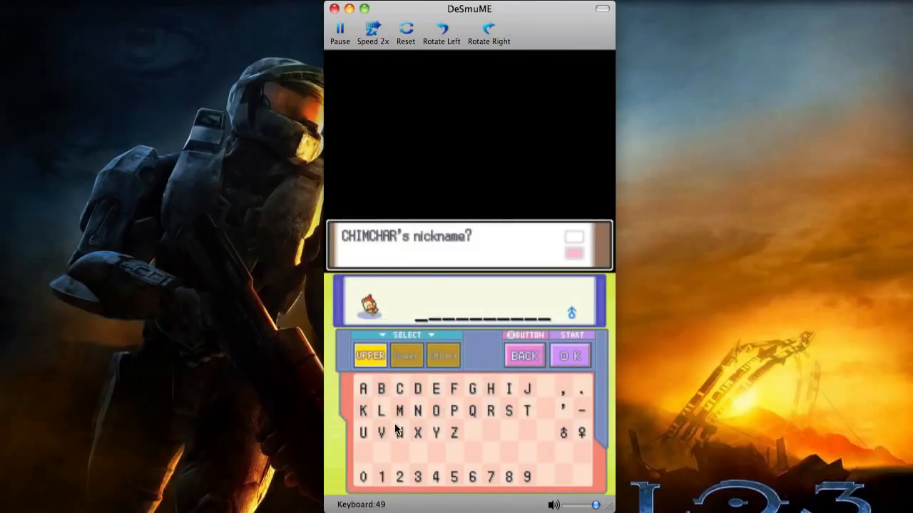
# Enter the nickname 'Chim' for Chimchar on the touch keyboard and confirm with OK
pyautogui.click(399, 388)
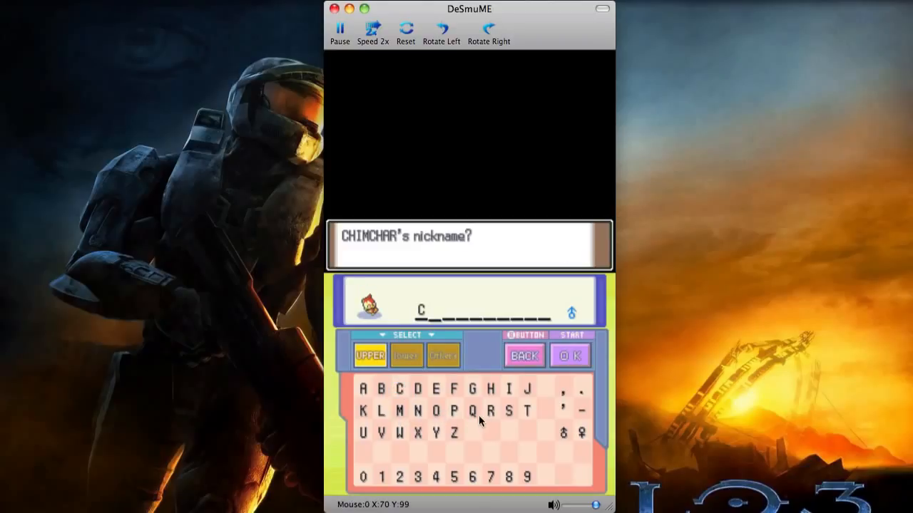
pyautogui.click(405, 355)
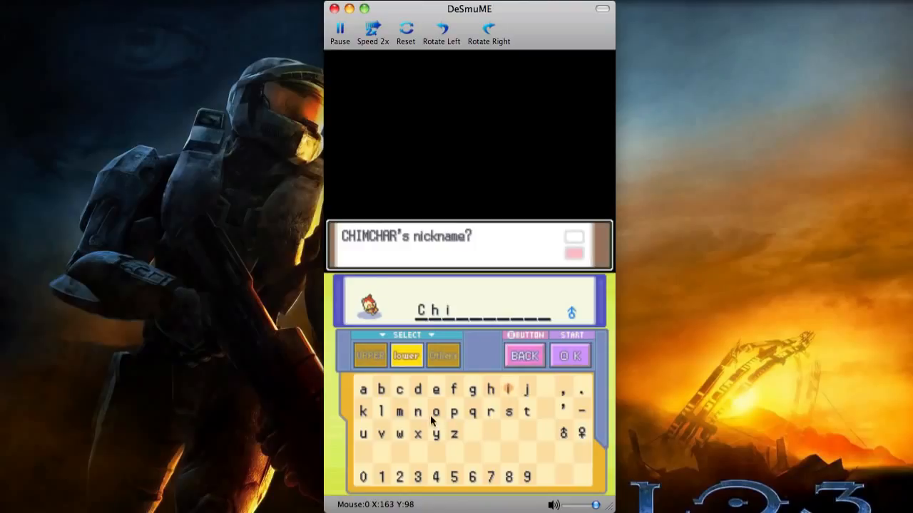
pyautogui.click(399, 413)
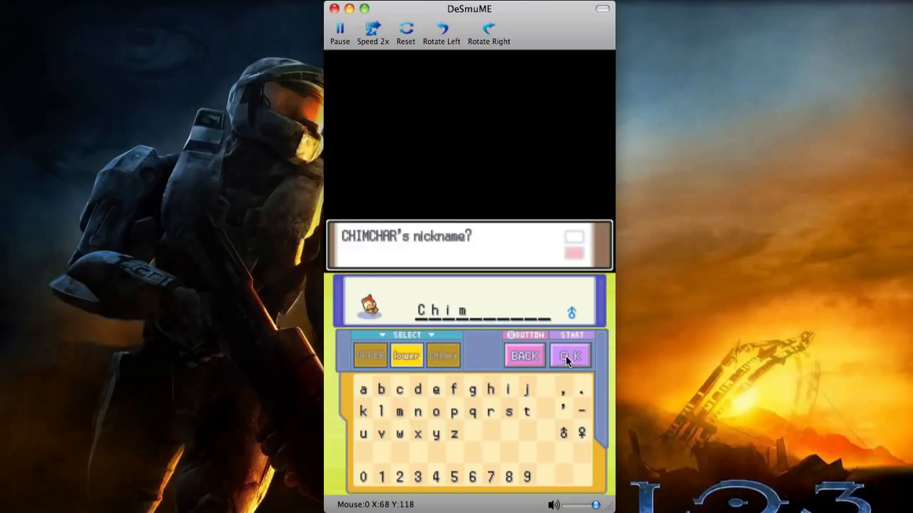
pyautogui.click(569, 355)
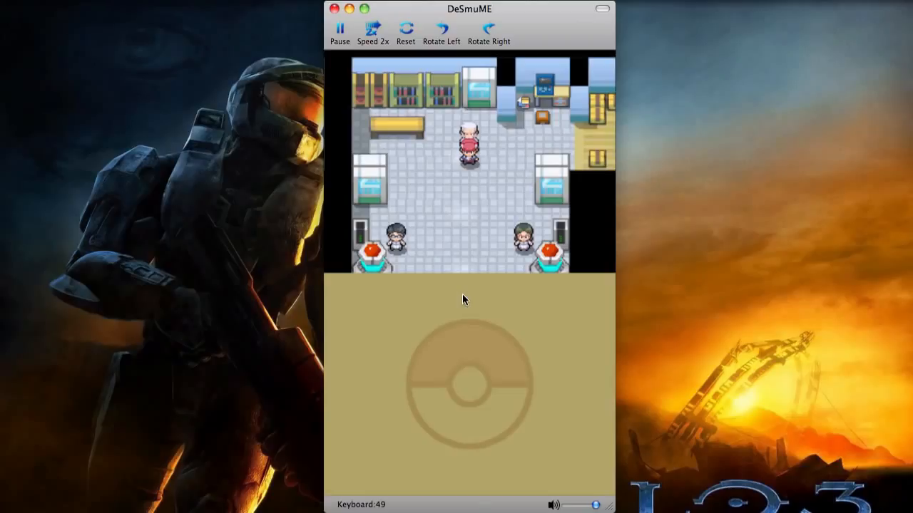
# Walk down to the building's exit, clear a message, and step out into town
pyautogui.press('Down')
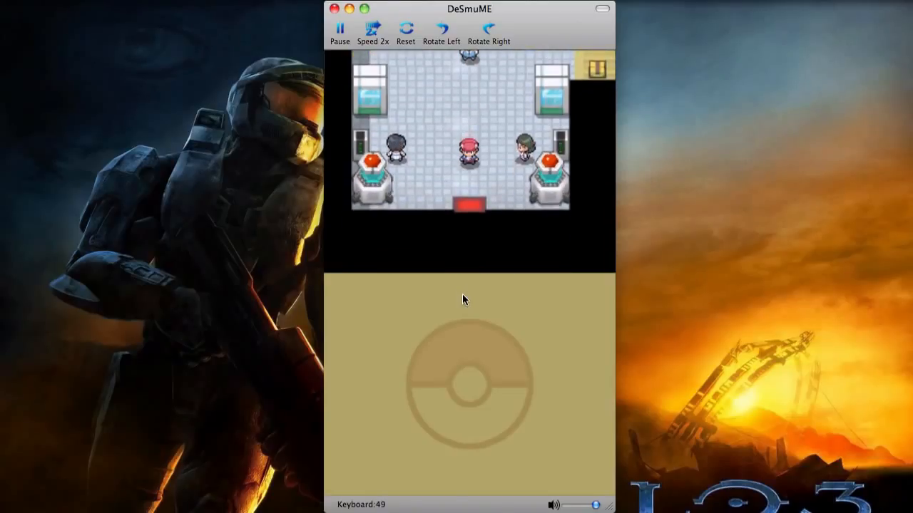
pyautogui.click(405, 30)
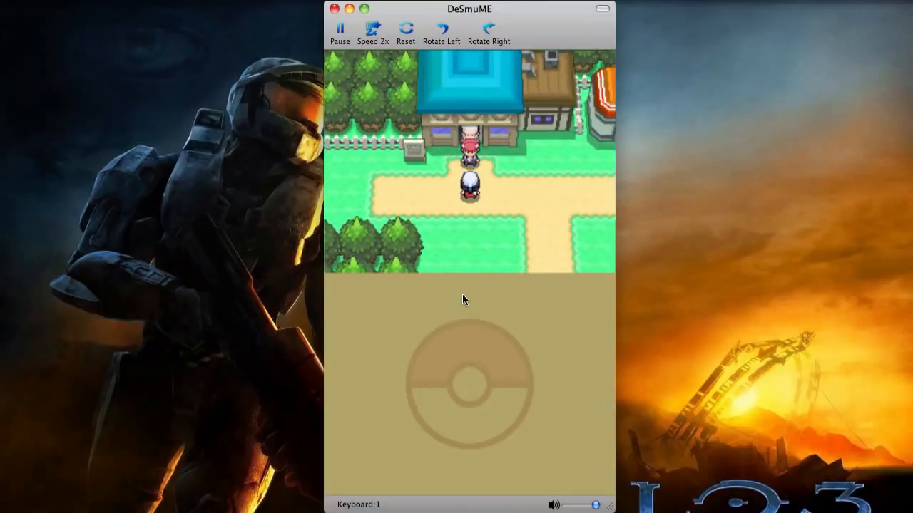
pyautogui.press('Up')
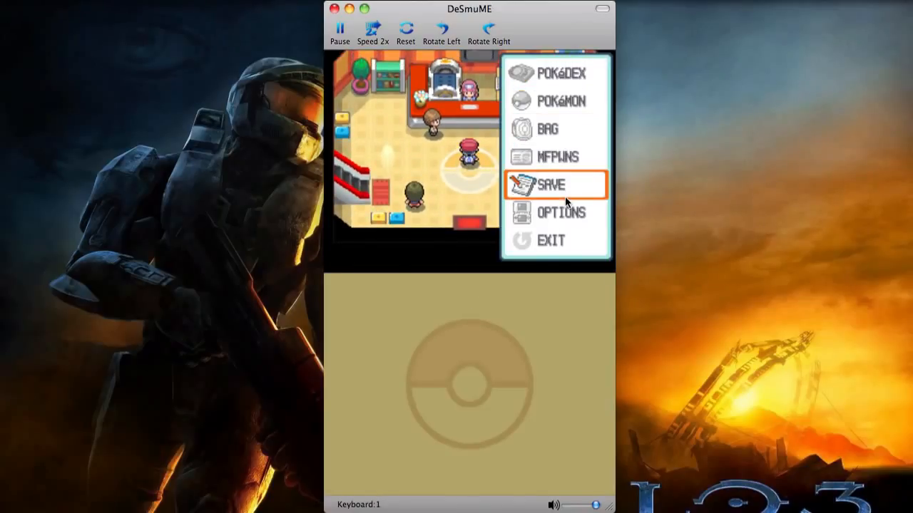
pyautogui.click(562, 212)
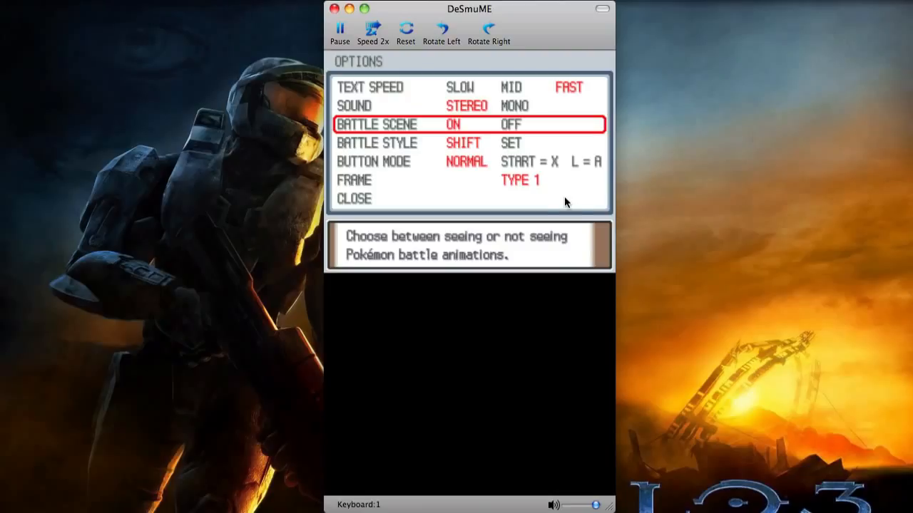
pyautogui.press('down')
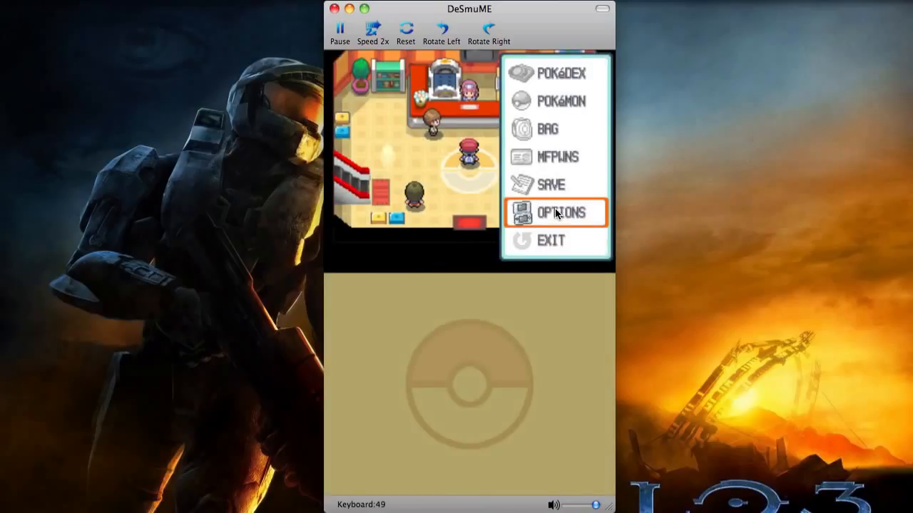
pyautogui.click(555, 213)
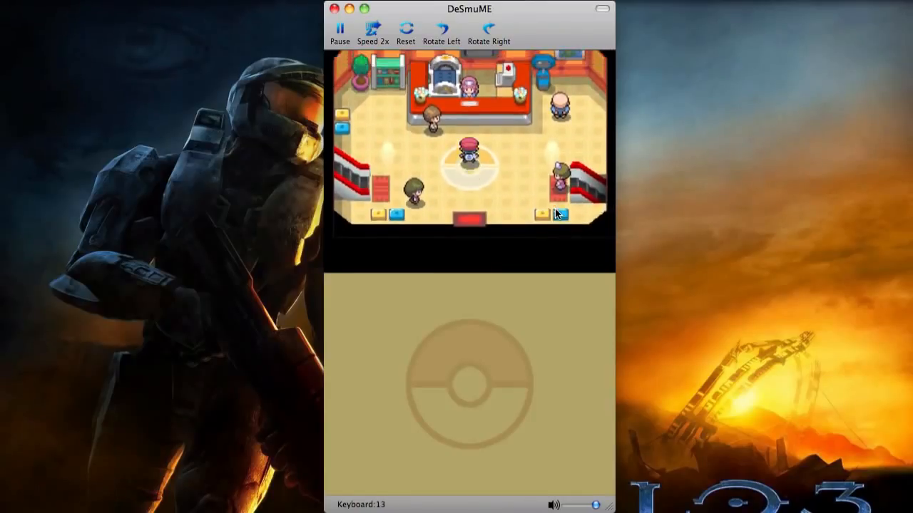
# Walk out the Pokémon Center door into Sandgem Town
pyautogui.press('Up')
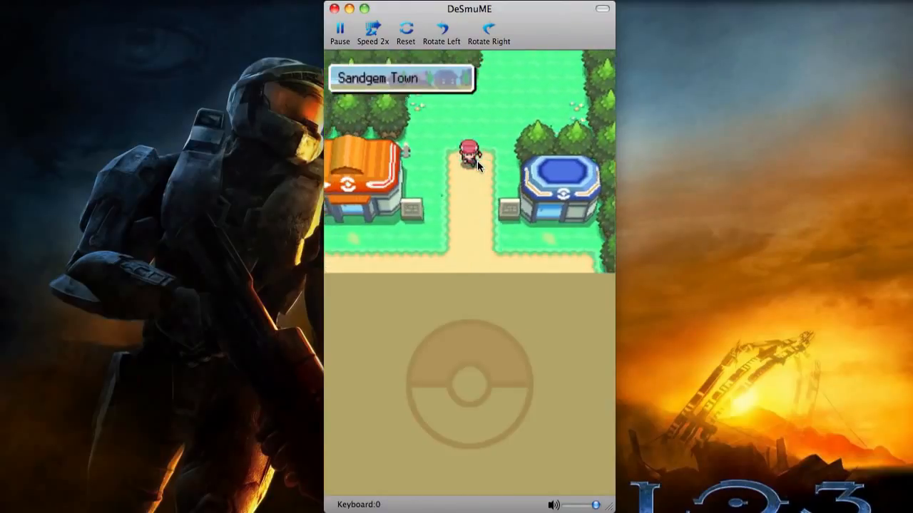
# Walk south from Sandgem Town along Route 201 to the house door in Twinleaf Town
pyautogui.press('Up')
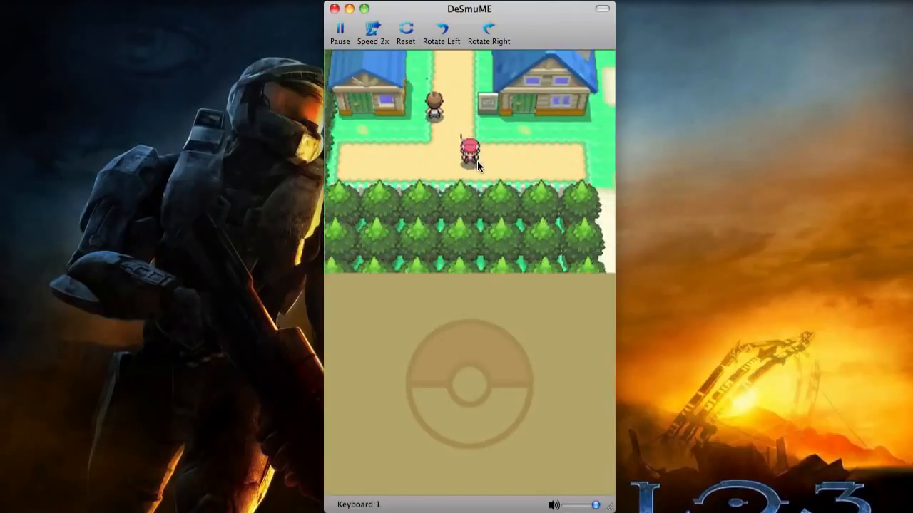
pyautogui.press('Down')
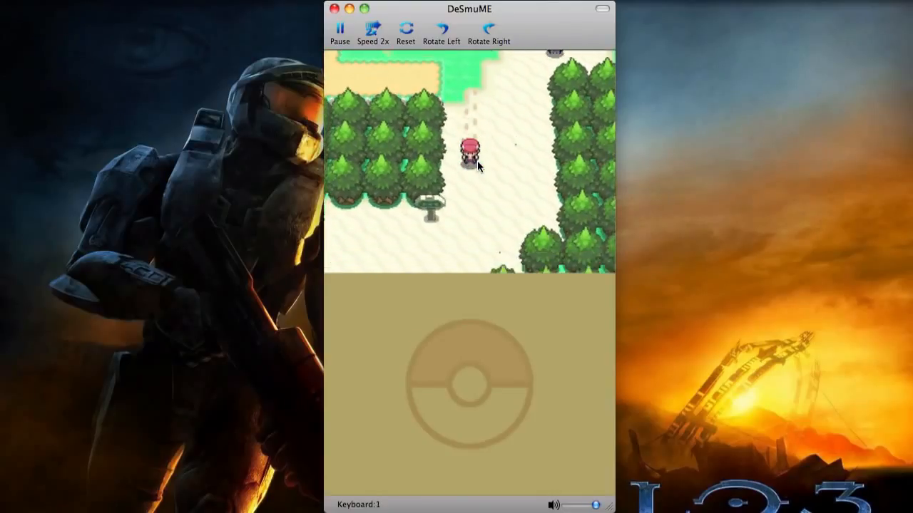
pyautogui.press('Up')
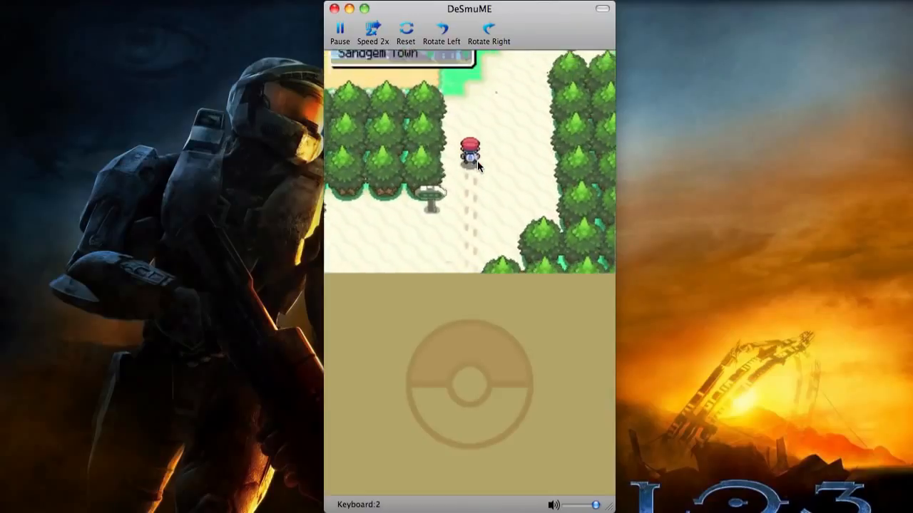
pyautogui.press('Up')
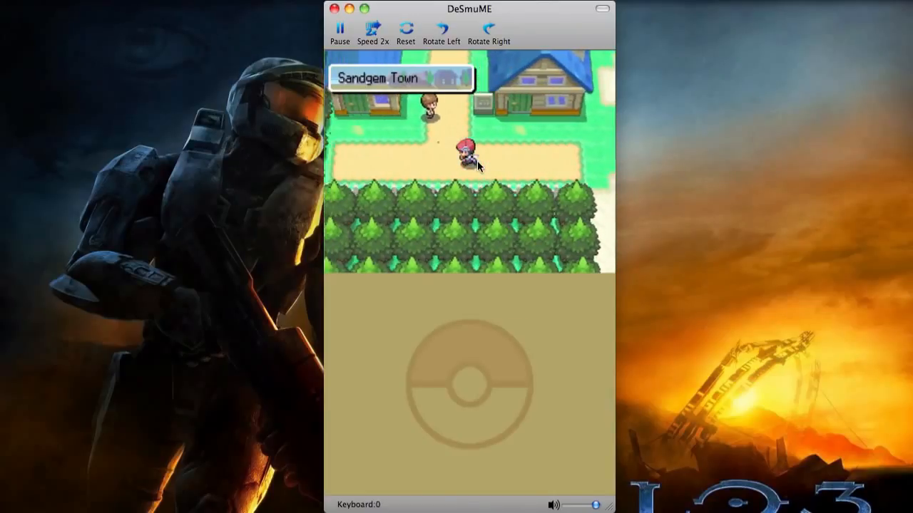
pyautogui.press('Up')
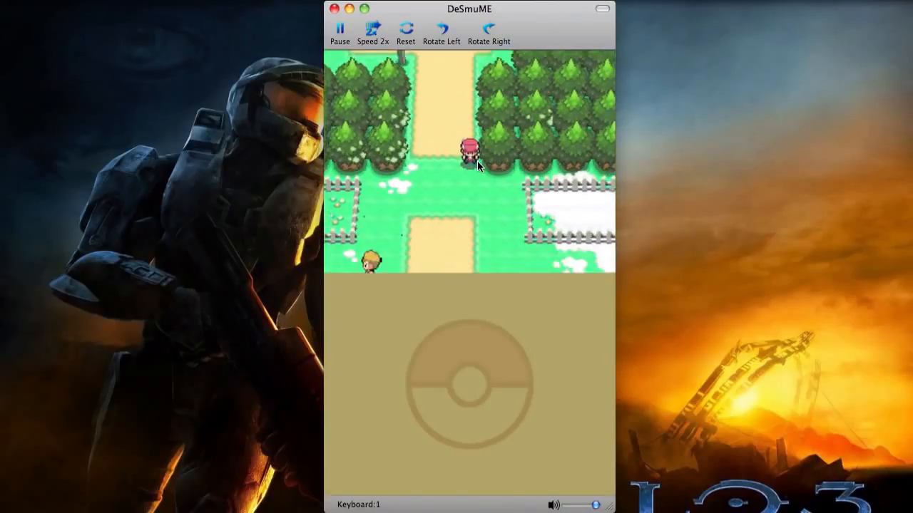
pyautogui.press('Up')
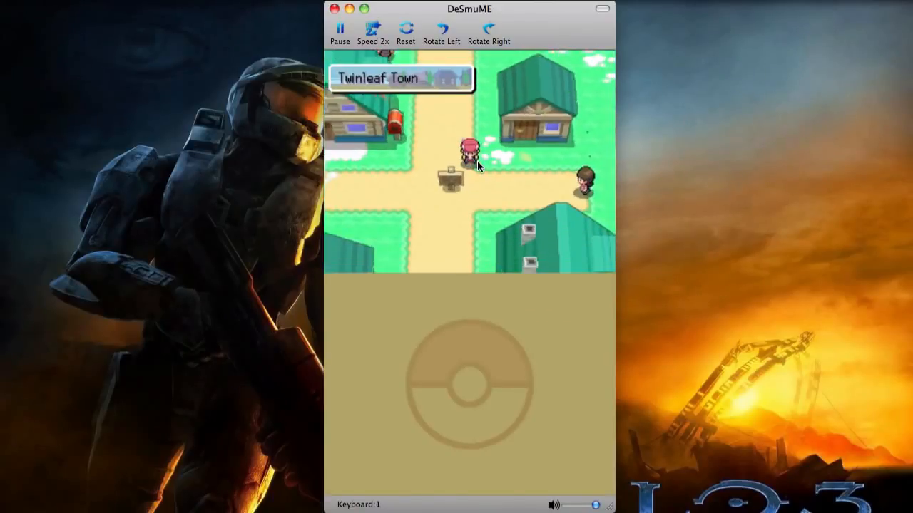
pyautogui.press('Up')
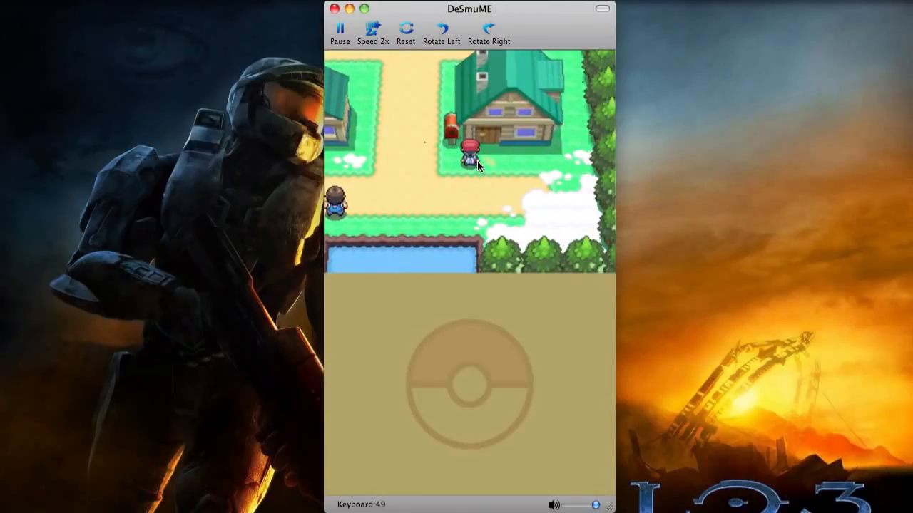
# Go inside the house and advance through Mom's dialogue about something useful
pyautogui.click(405, 30)
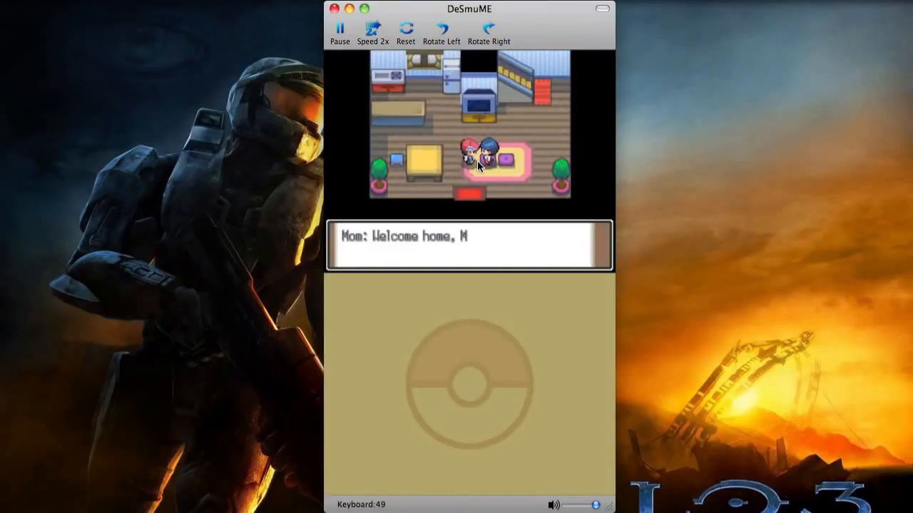
pyautogui.click(405, 28)
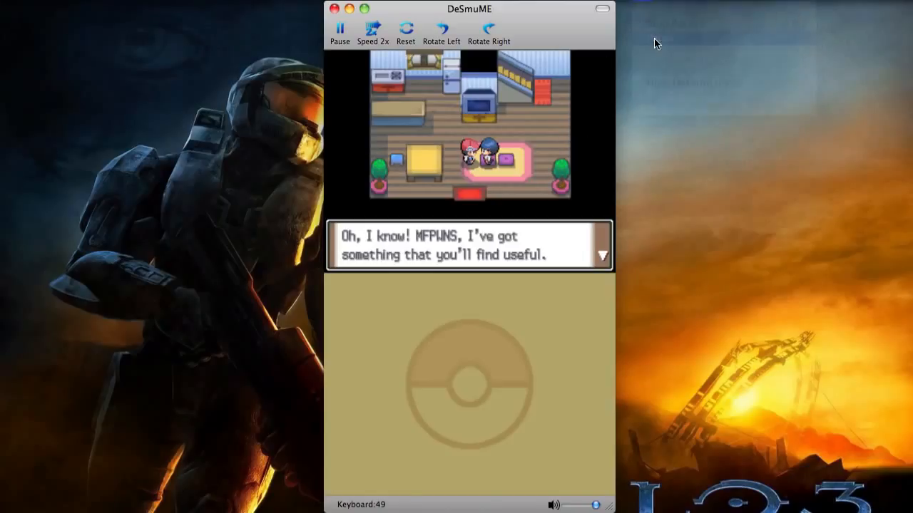
pyautogui.moveTo(563, 85)
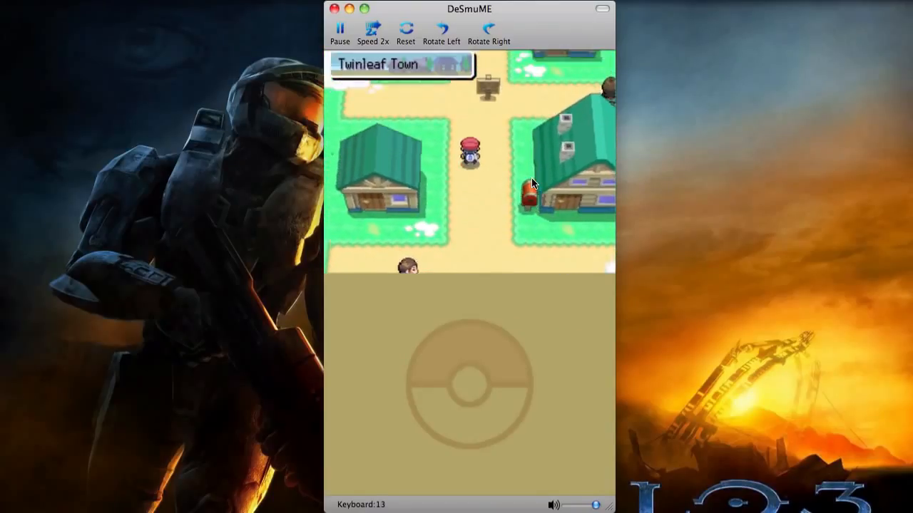
# Walk north out of Twinleaf Town onto Route 201 until a wild Bidoof appears
pyautogui.press('Up')
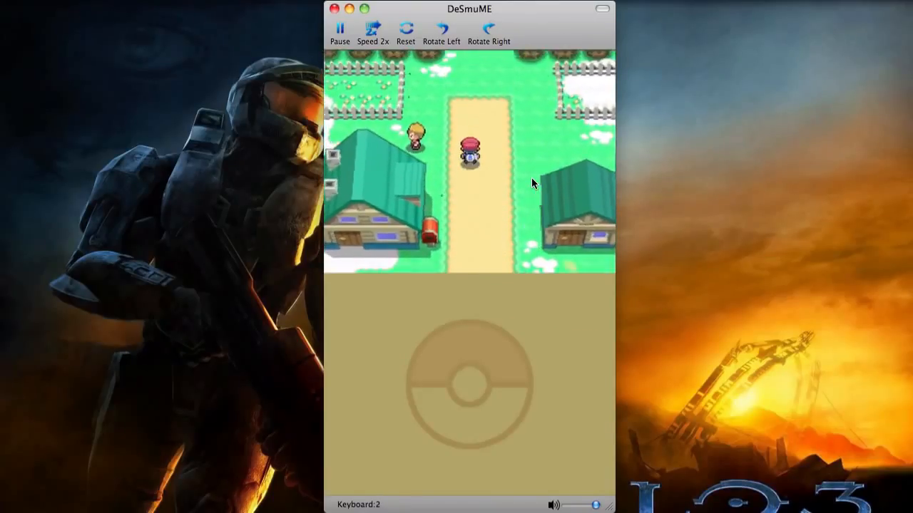
pyautogui.press('Up')
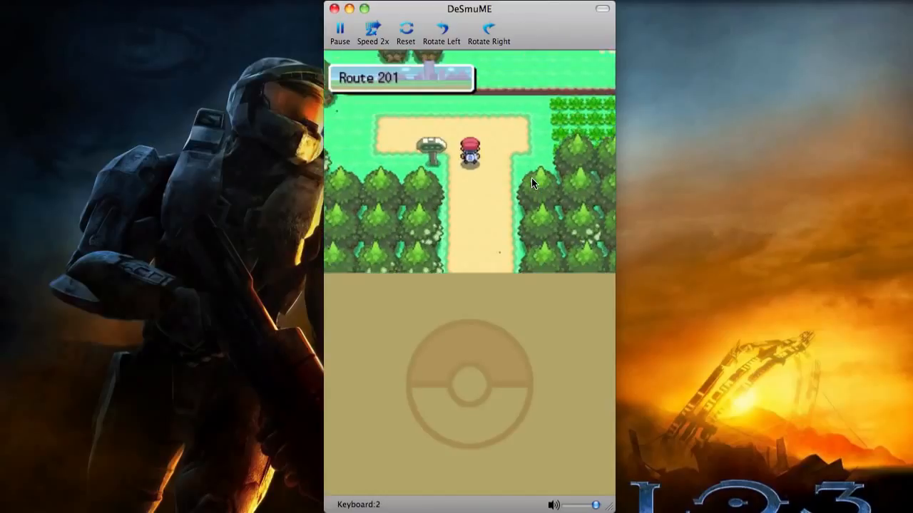
pyautogui.press('Up')
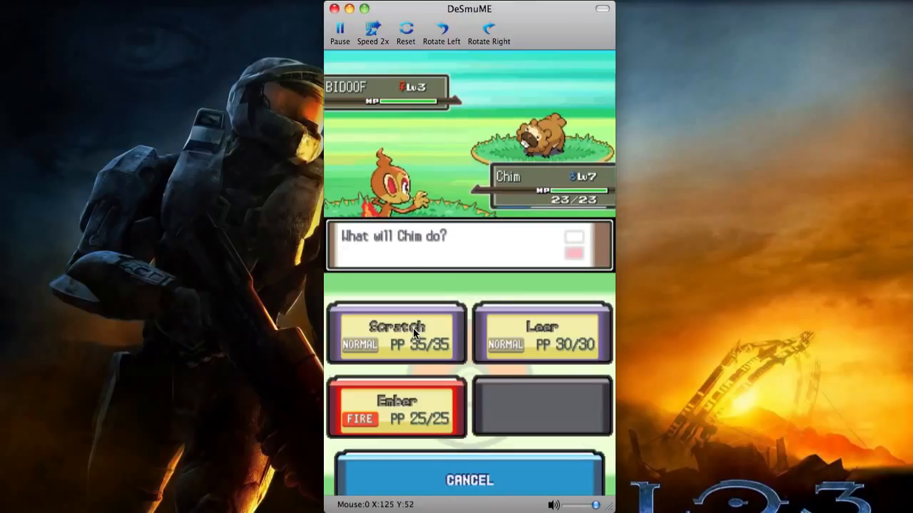
# Use Scratch on the wild Level 3 Bidoof and advance to the 24 Exp. Points message
pyautogui.click(396, 406)
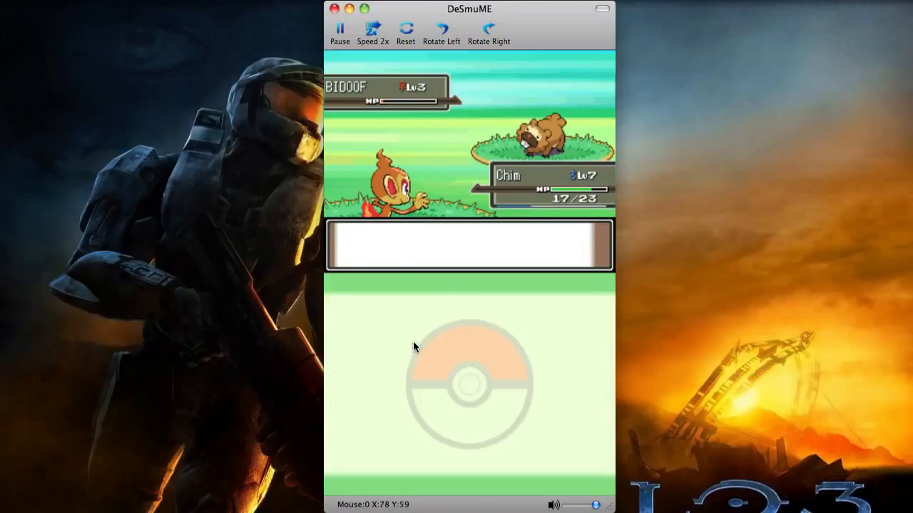
pyautogui.press('49')
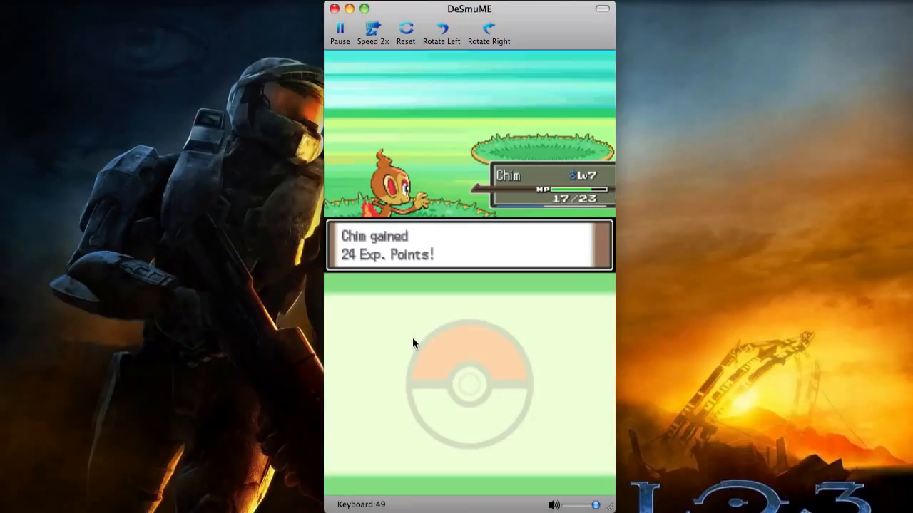
pyautogui.click(405, 29)
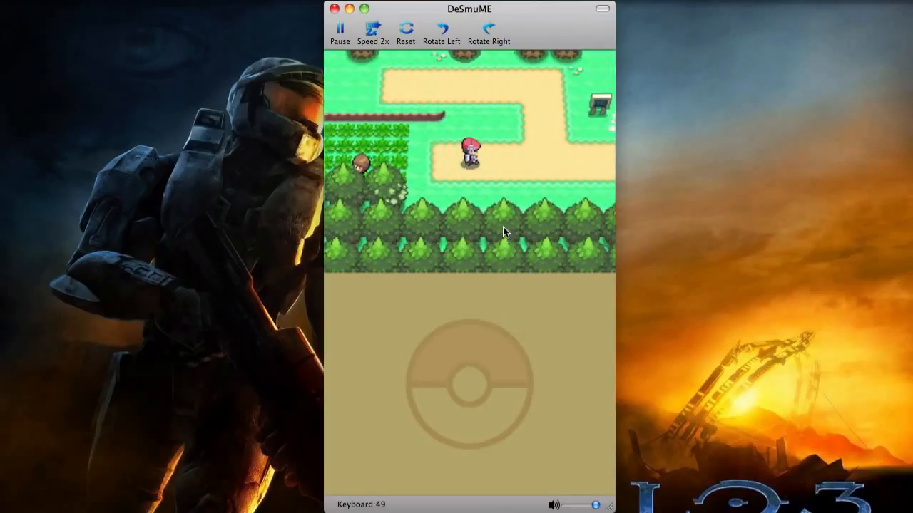
# Walk along Route 201 into the tall grass, triggering a wild Level 2 Starly battle
pyautogui.press('Up')
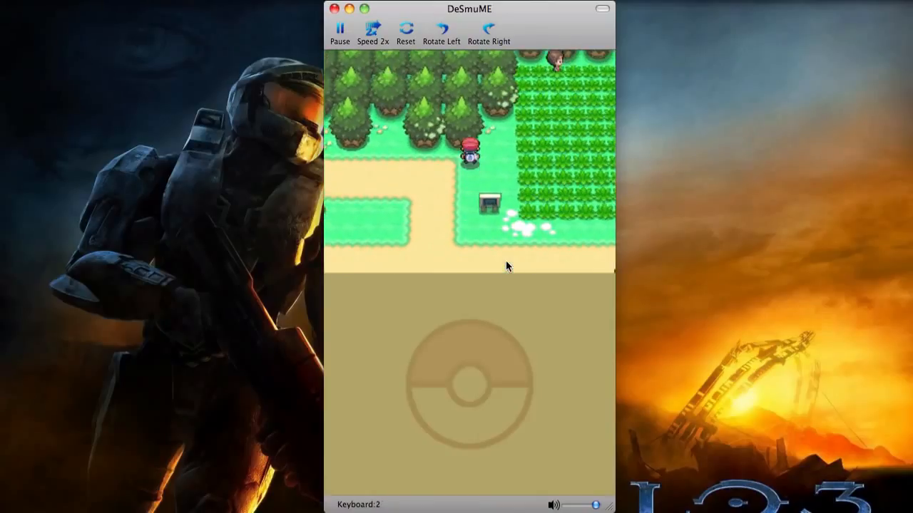
pyautogui.press('Up')
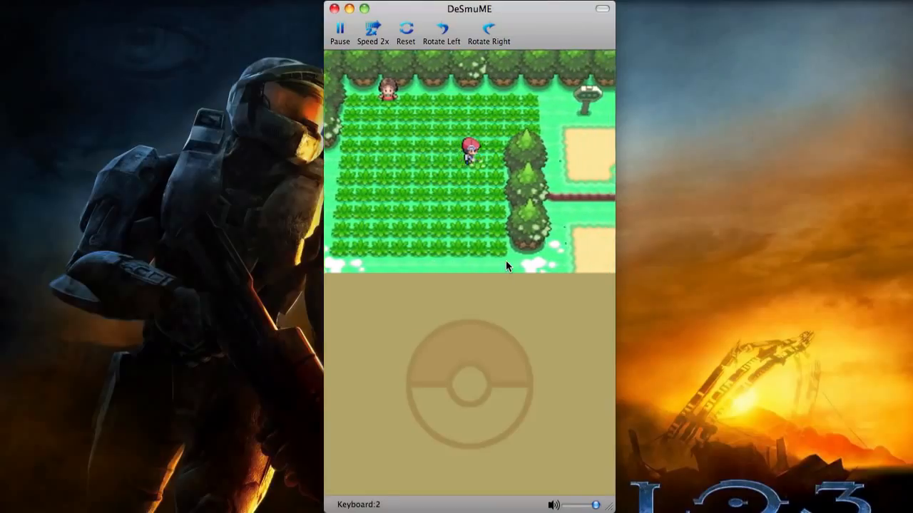
pyautogui.click(405, 29)
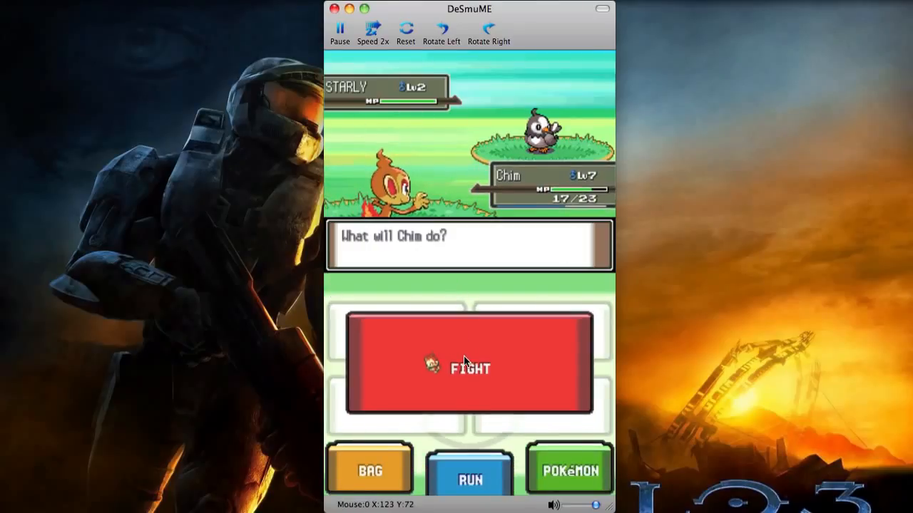
# Attack the wild Level 2 Starly with Chim's Scratch
pyautogui.click(469, 368)
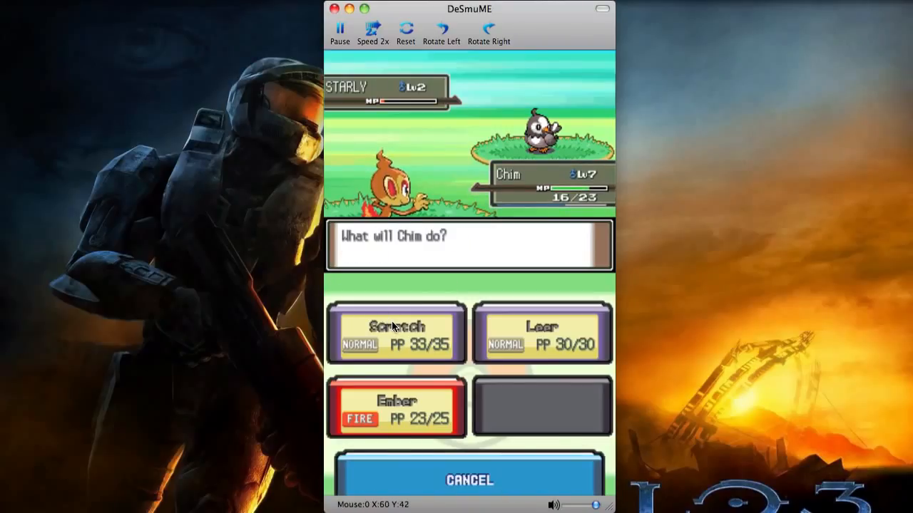
pyautogui.click(396, 327)
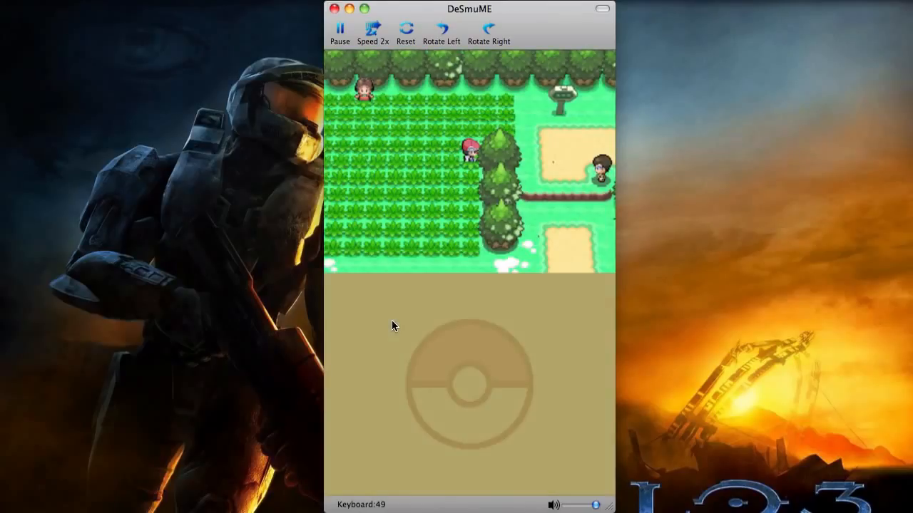
# Walk through Sandgem Town onto the route to the girl in the tall grass
pyautogui.press('Up')
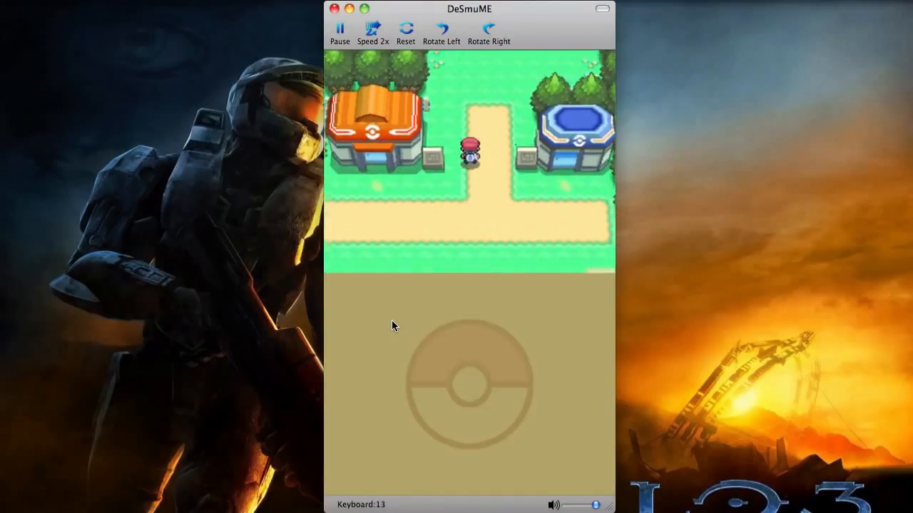
pyautogui.press('Up')
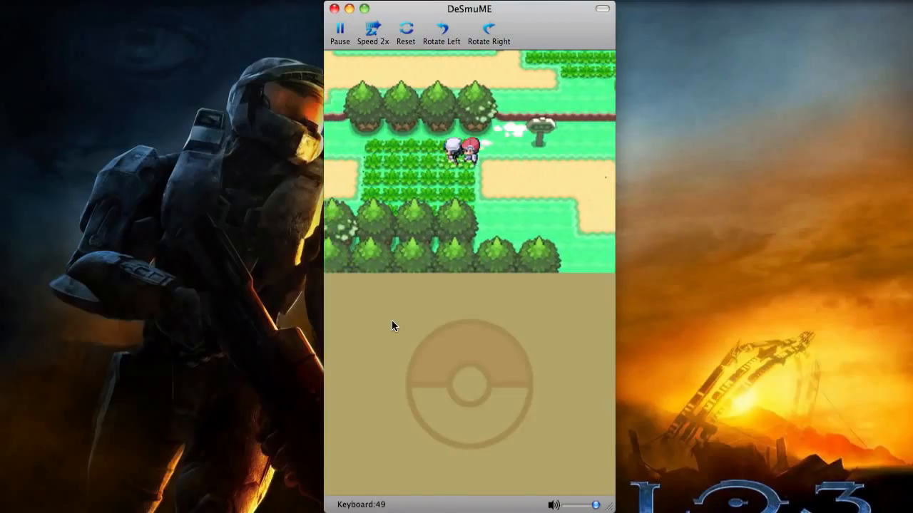
# Advance the girl's dialogue and attack the wild Level 2 Bidoof to lower its HP
pyautogui.click(405, 28)
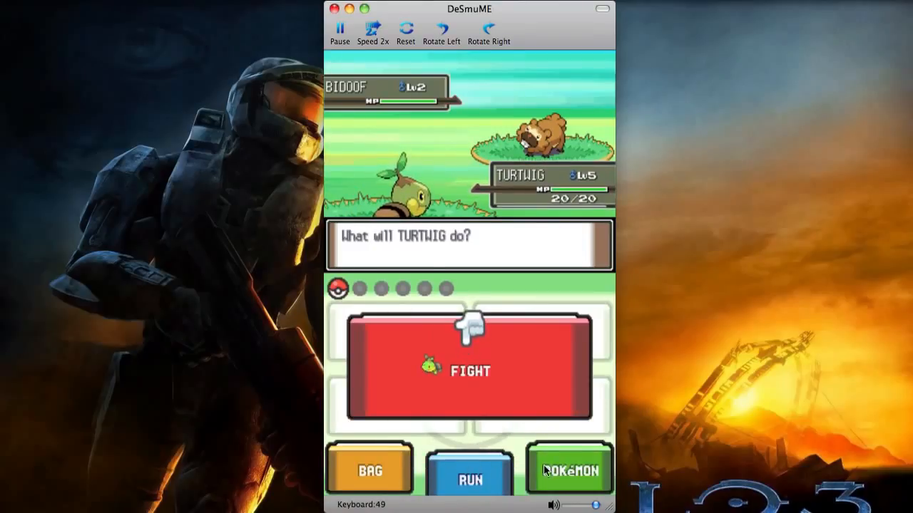
pyautogui.click(470, 369)
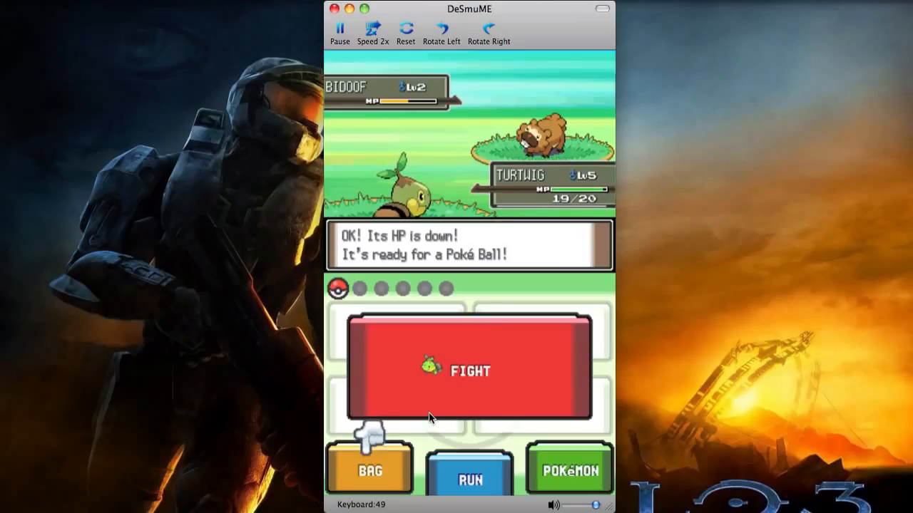
pyautogui.moveTo(370, 453)
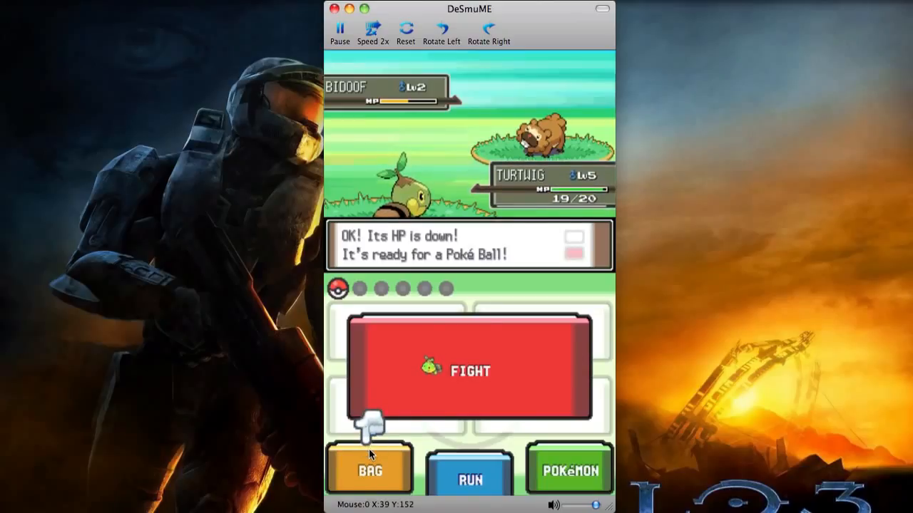
# Throw a Poké Ball from the bag's Poké Balls pocket at the weakened Bidoof
pyautogui.click(368, 469)
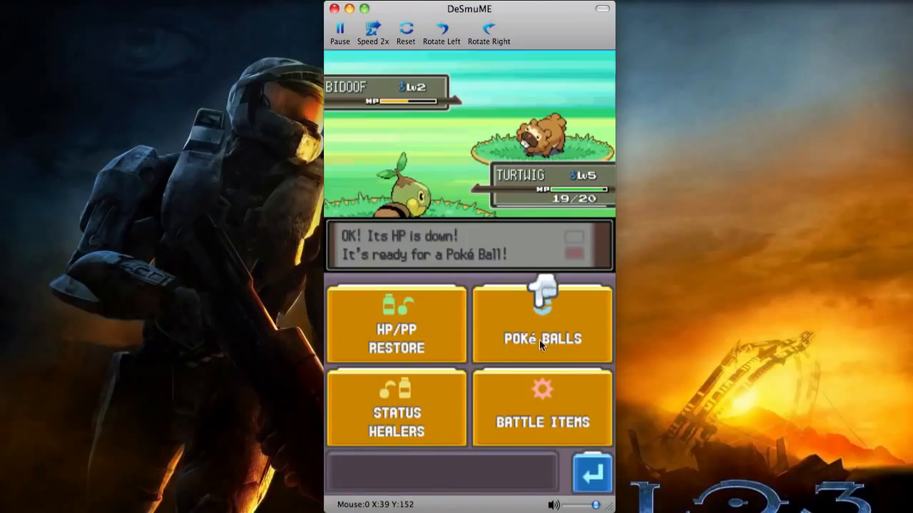
pyautogui.click(543, 324)
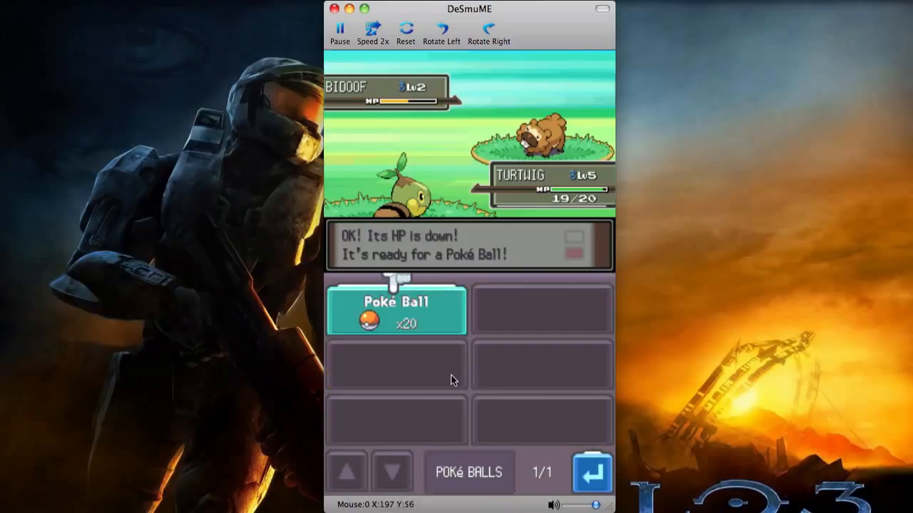
pyautogui.moveTo(430, 315)
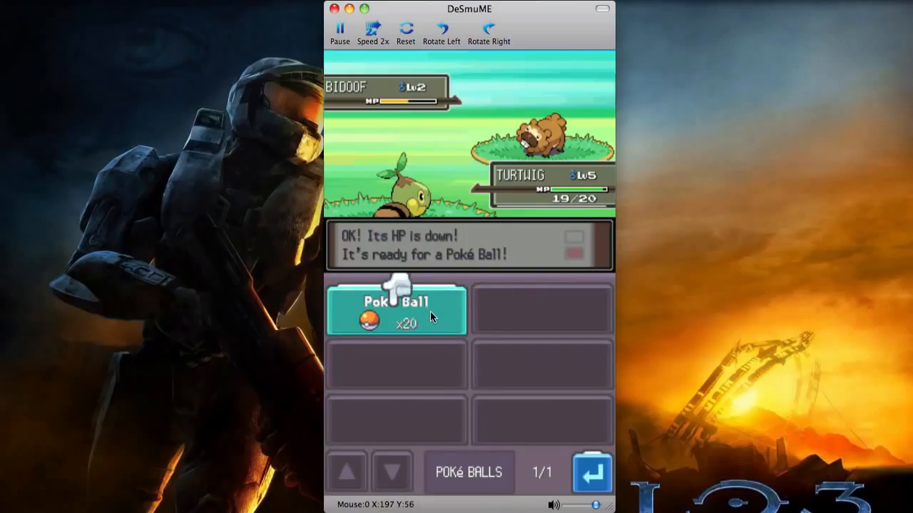
pyautogui.click(395, 308)
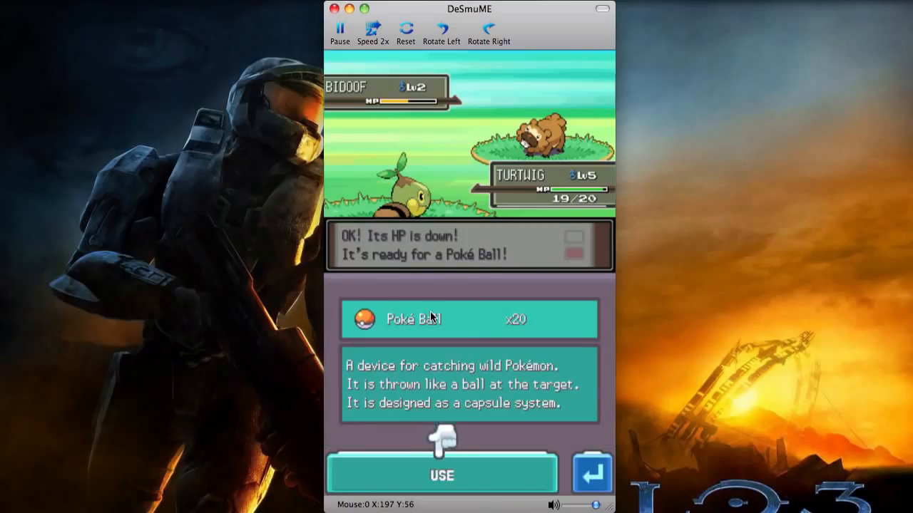
pyautogui.click(442, 474)
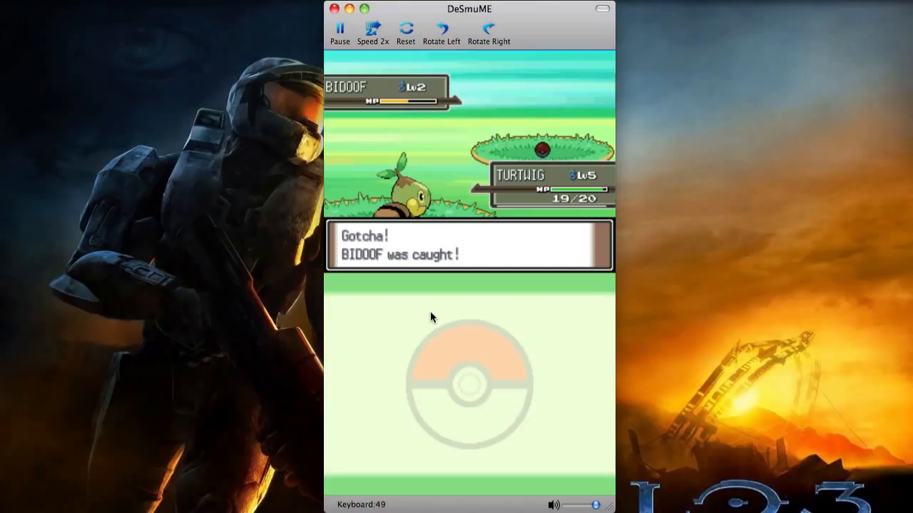
pyautogui.moveTo(569, 365)
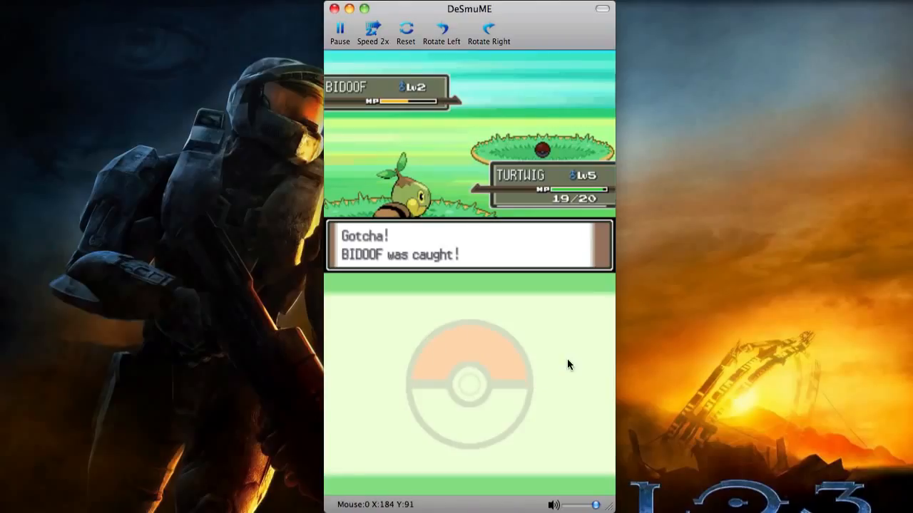
pyautogui.moveTo(505, 360)
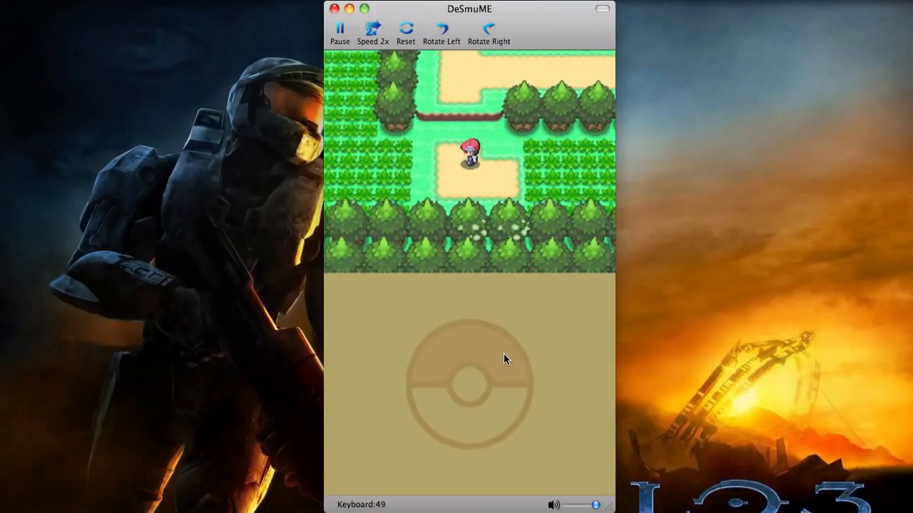
# Walk through the tall grass until a wild Level 3 Bidoof appears
pyautogui.press('Up')
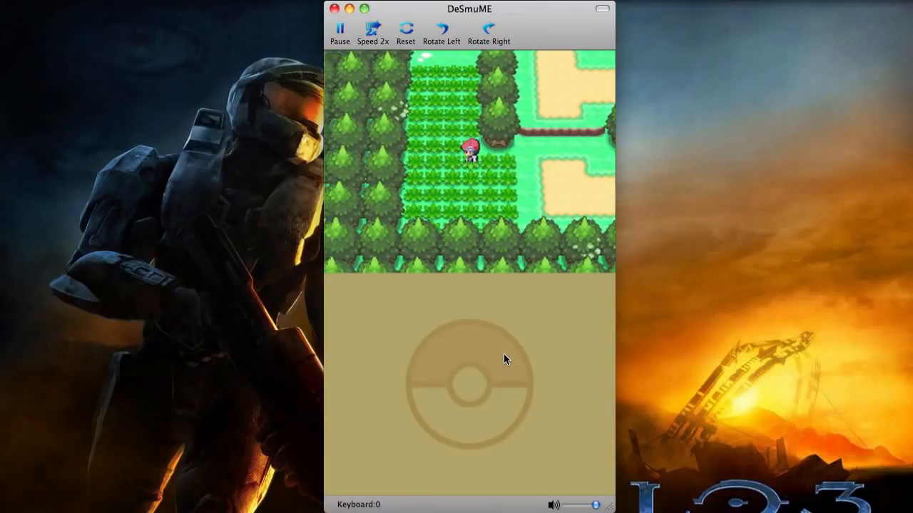
pyautogui.press('Up')
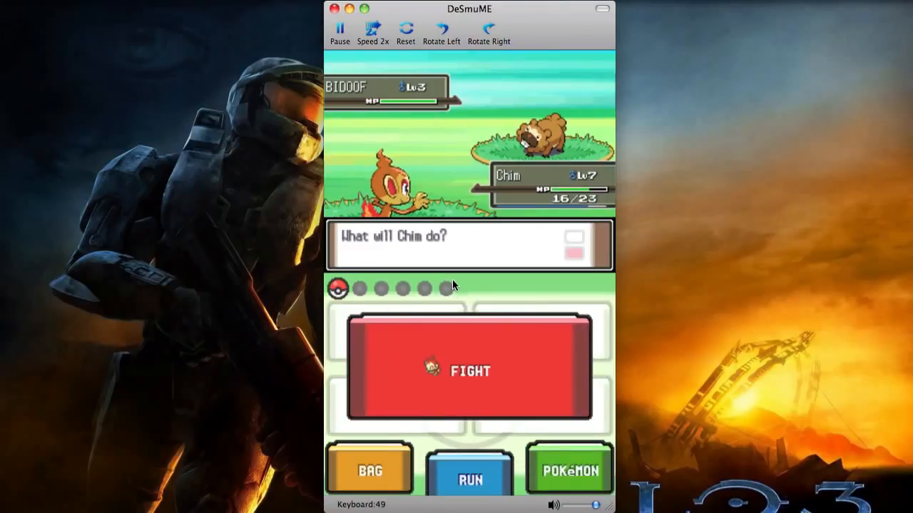
# Attack the wild Level 3 Bidoof and advance past Chim's Level 8 stats
pyautogui.click(469, 369)
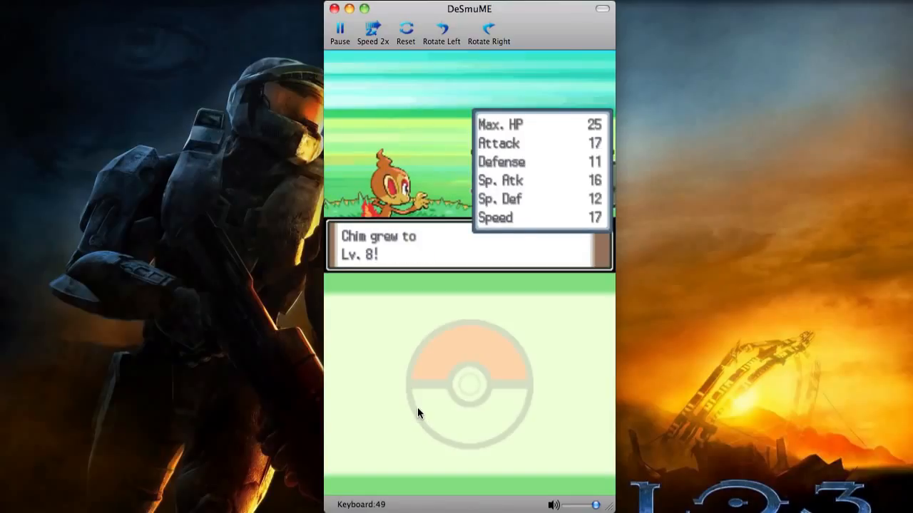
pyautogui.click(405, 30)
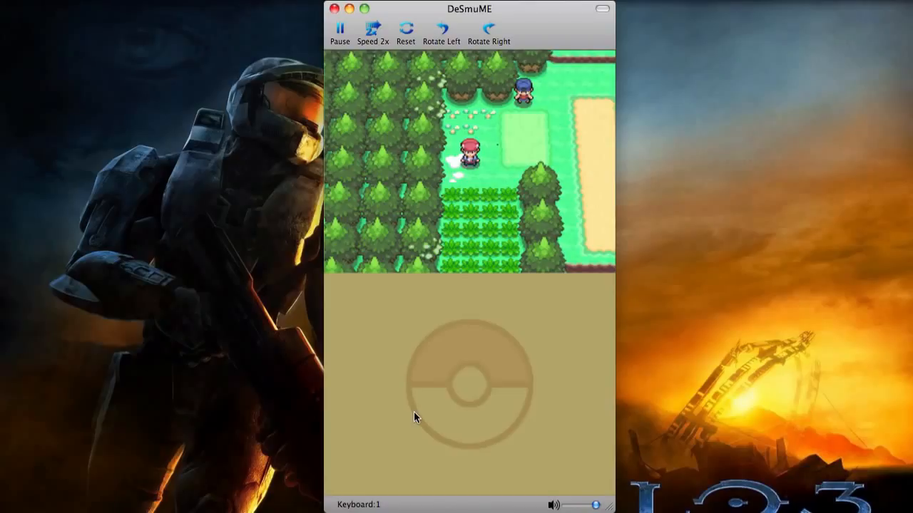
pyautogui.moveTo(437, 402)
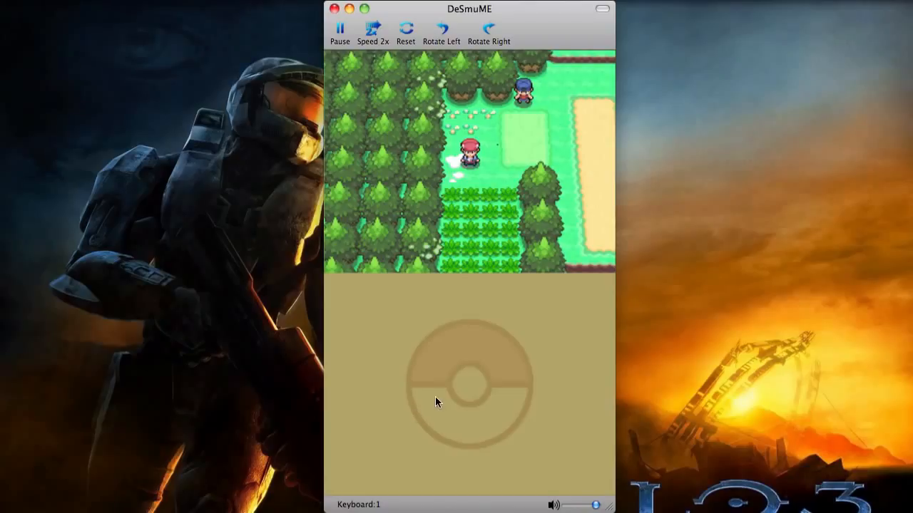